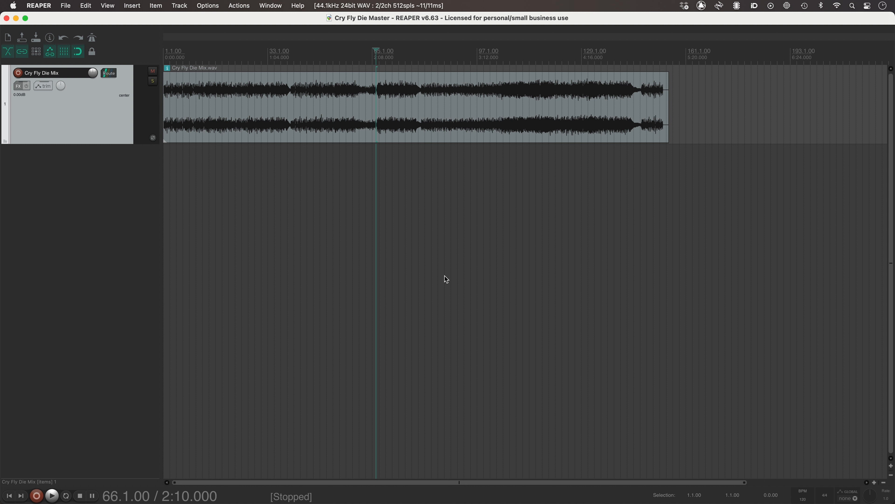
pyautogui.moveTo(89, 110)
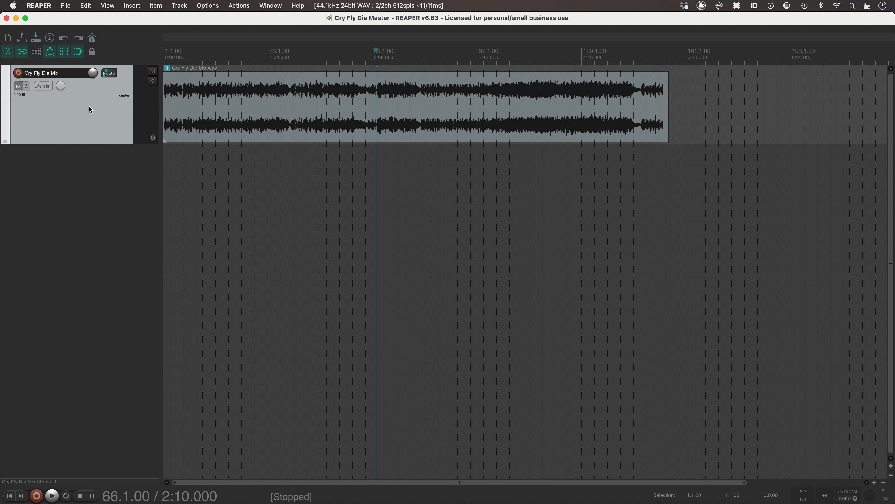
# Set the Cry Fly Die Mix track meter to LUFS-S with current-value readout via the track menu.
pyautogui.rightClick(88, 110)
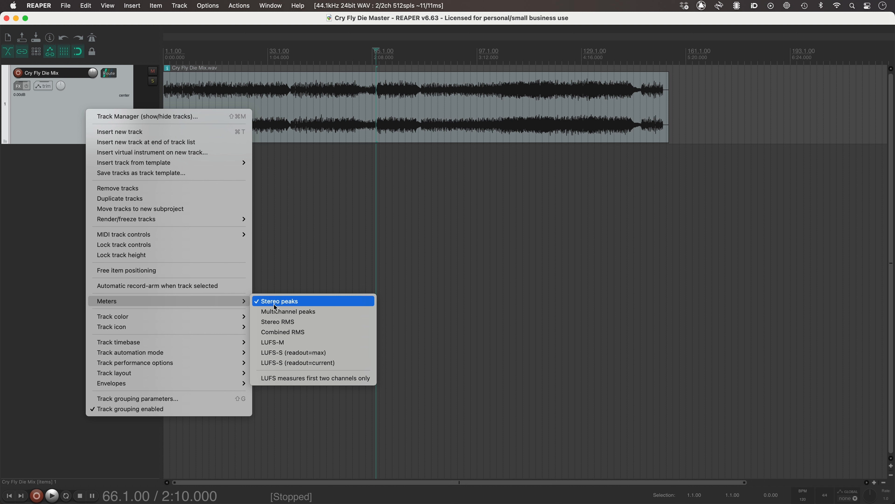
pyautogui.moveTo(287, 354)
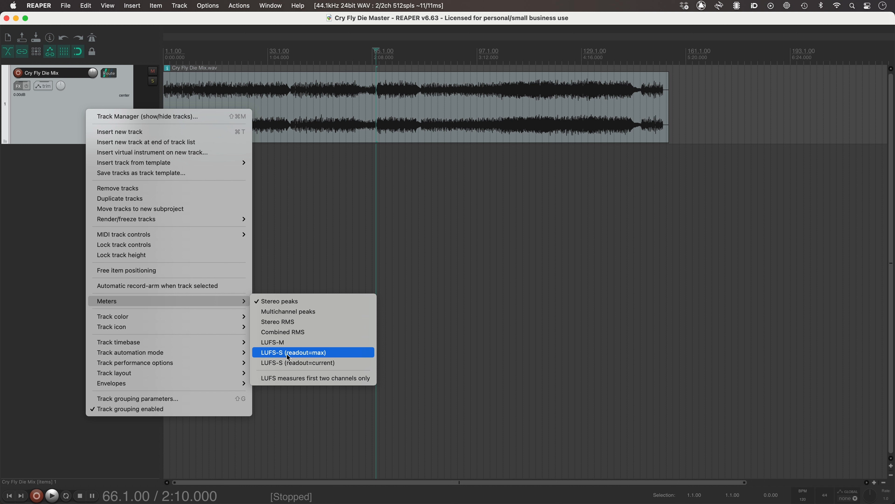
pyautogui.moveTo(293, 362)
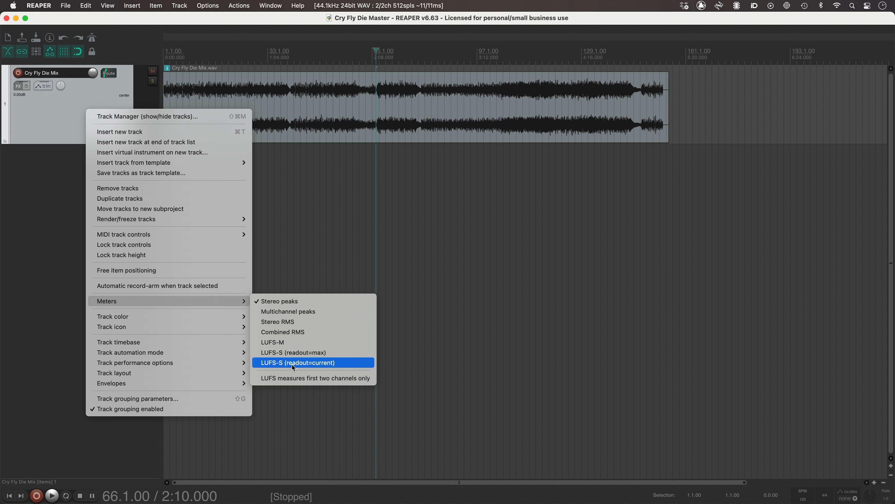
pyautogui.click(297, 363)
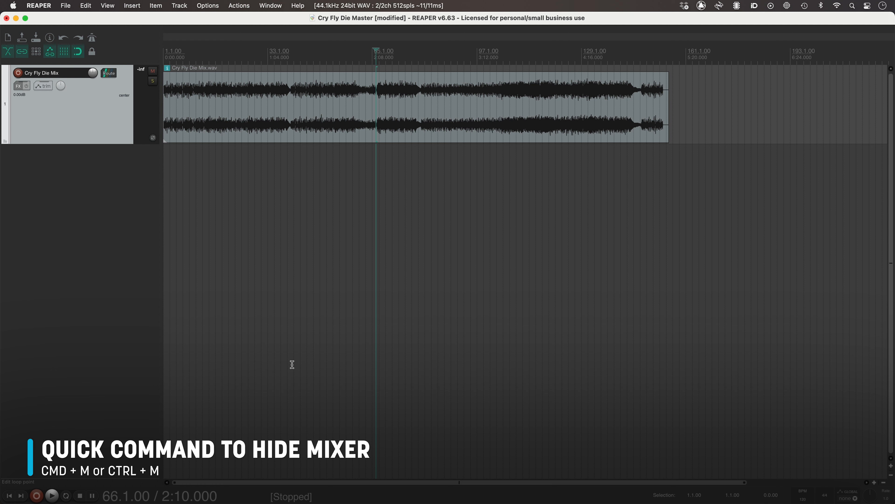
# Show and then hide the mixer again with Cmd+M.
pyautogui.press('cmd+m')
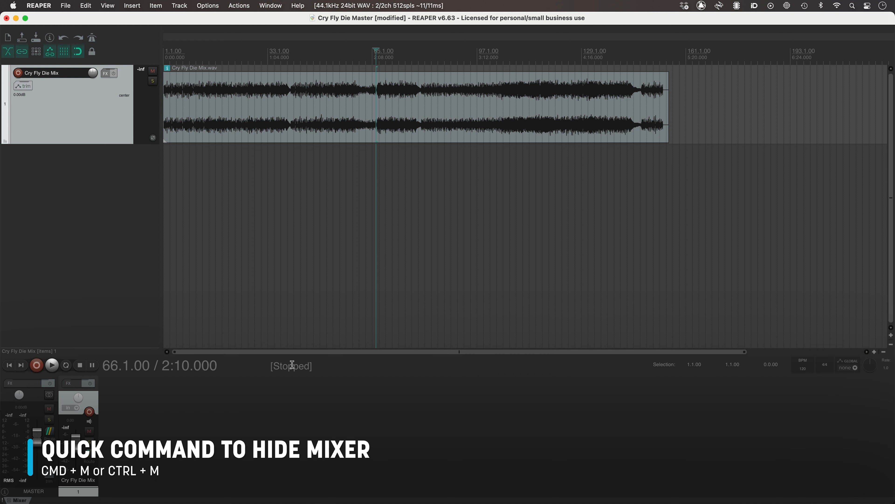
pyautogui.press('cmd+m')
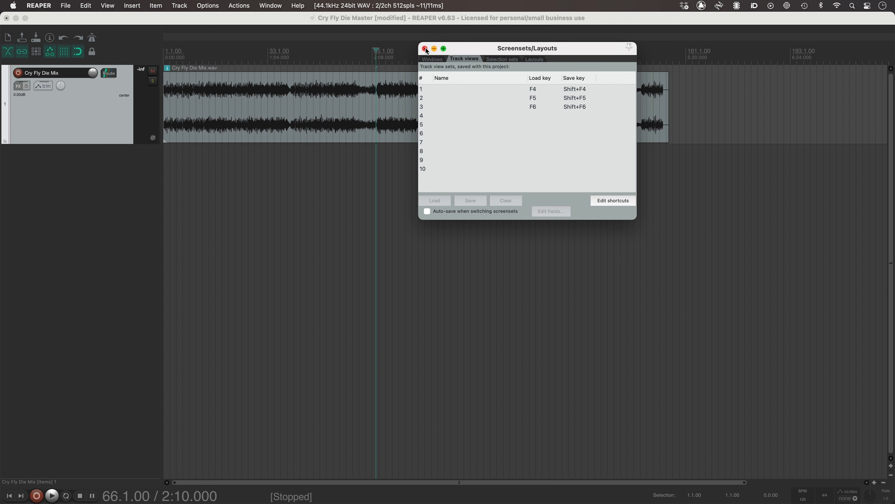
# Close the Screensets window and save track view screenset 1 under the name Master.
pyautogui.click(424, 49)
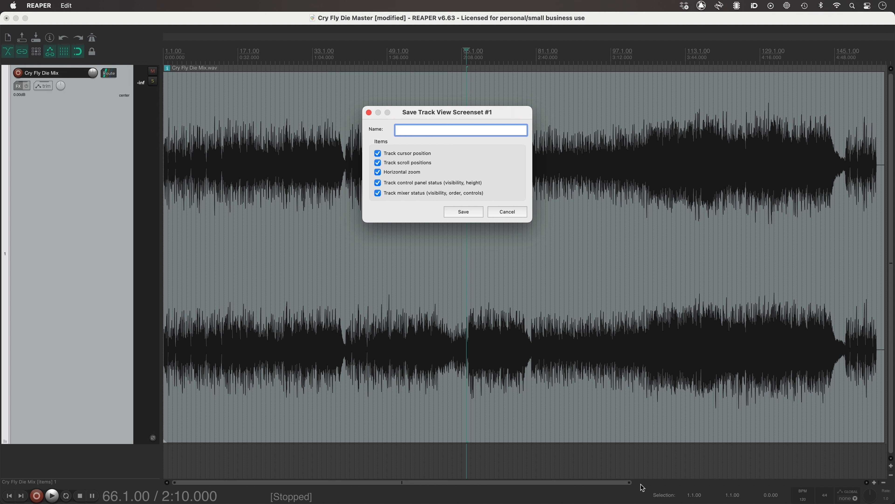
pyautogui.write('Master')
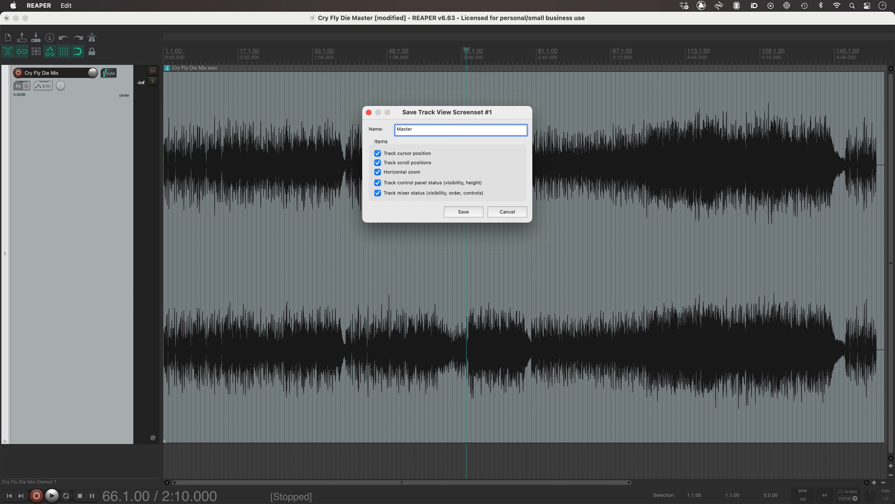
pyautogui.moveTo(465, 247)
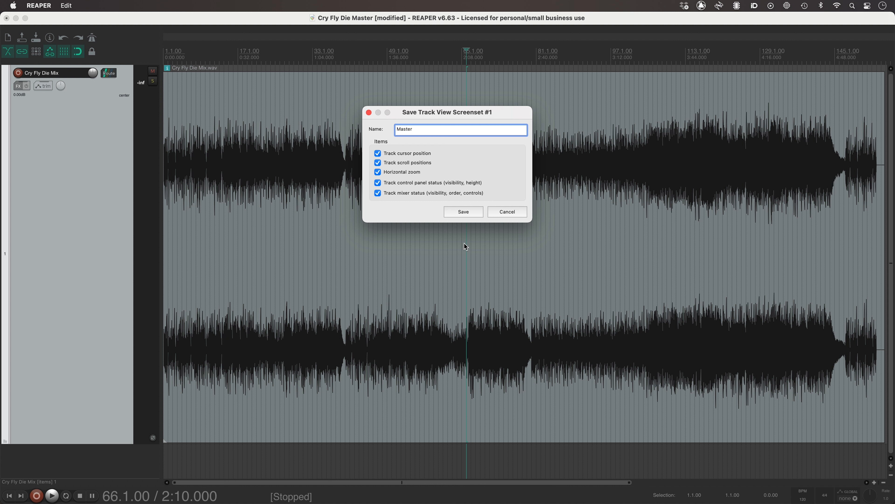
pyautogui.click(463, 211)
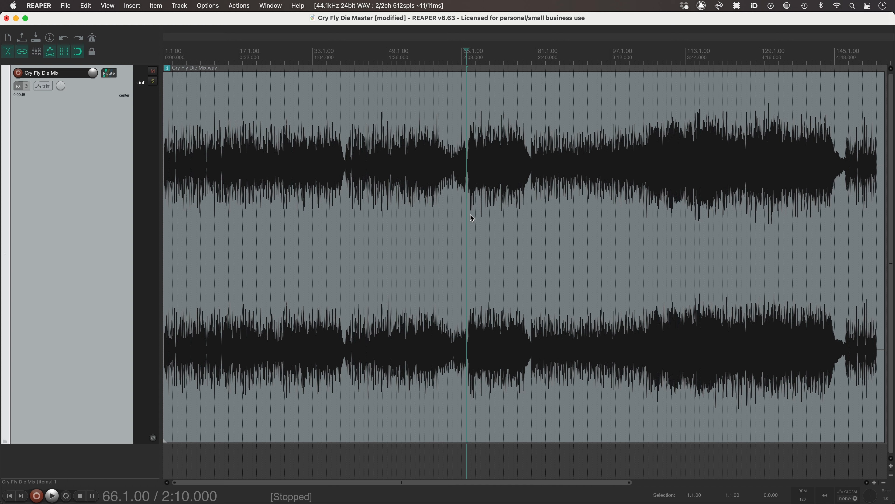
pyautogui.moveTo(632, 482)
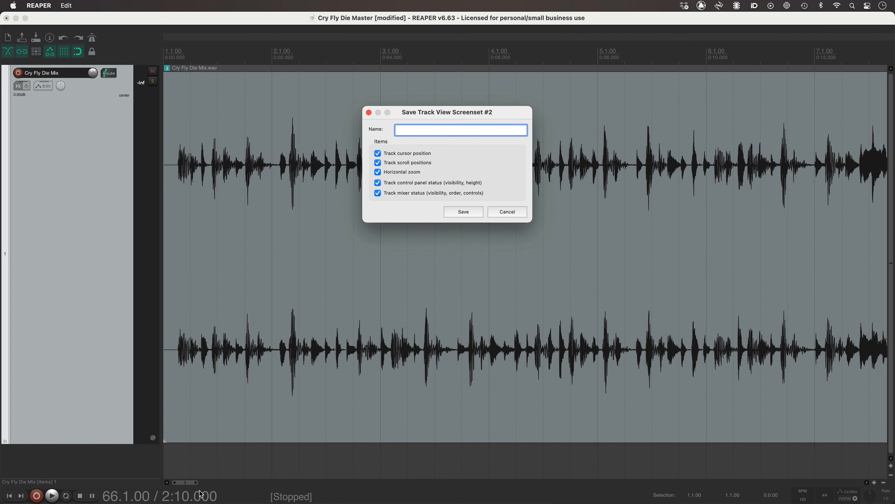
# Name the song-start screenset 'Mastering' and the song-end screenset 'Mastering En'.
pyautogui.write('Mastering')
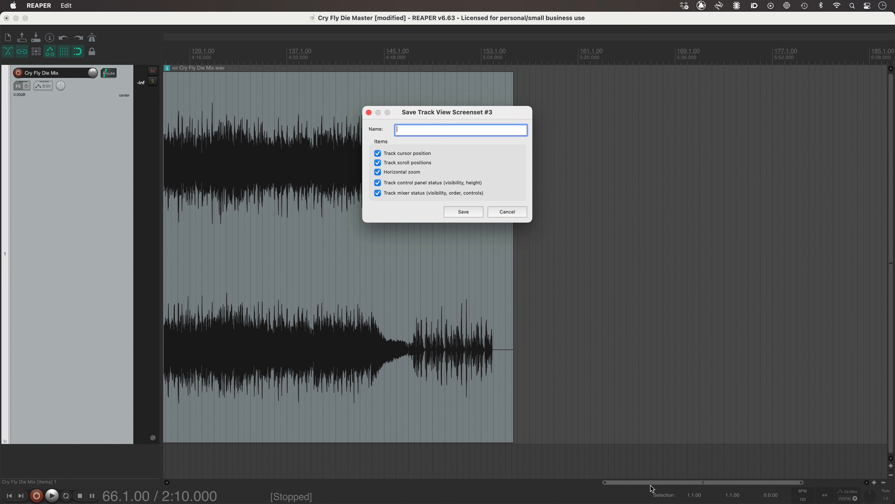
pyautogui.write('Mastering En')
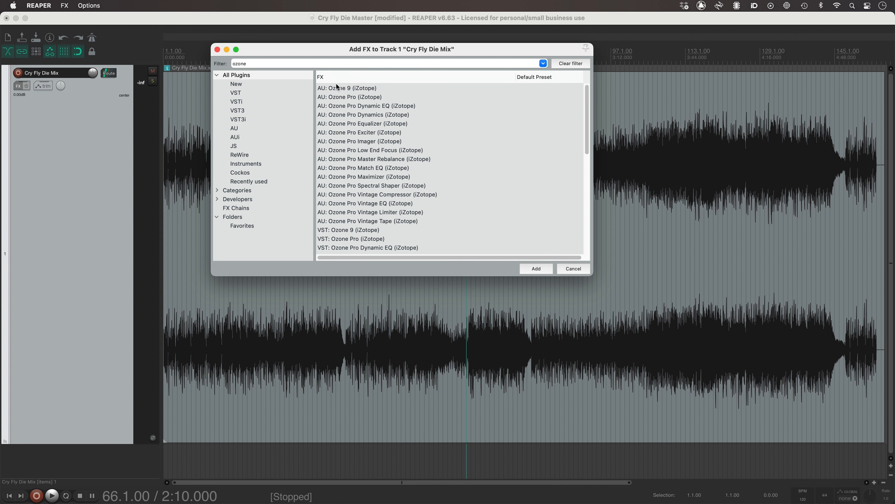
# Add the AU version of iZotope Ozone 9 to the Cry Fly Die Mix track.
pyautogui.click(346, 89)
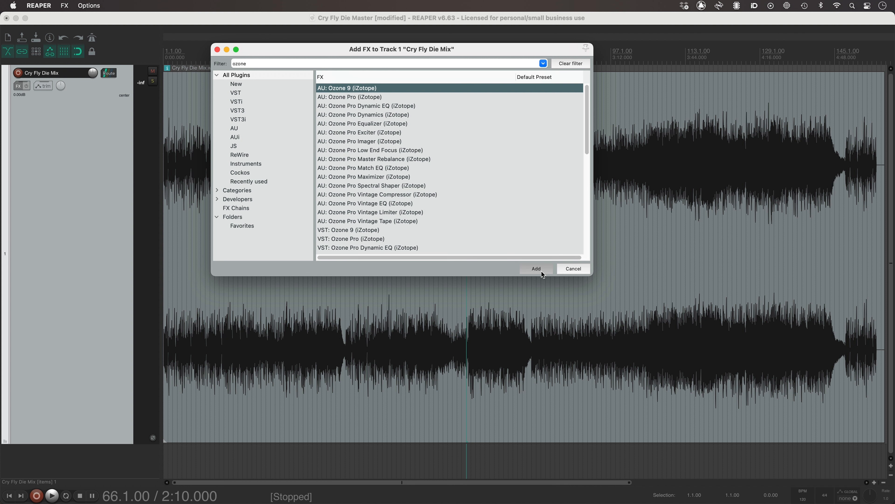
pyautogui.click(535, 269)
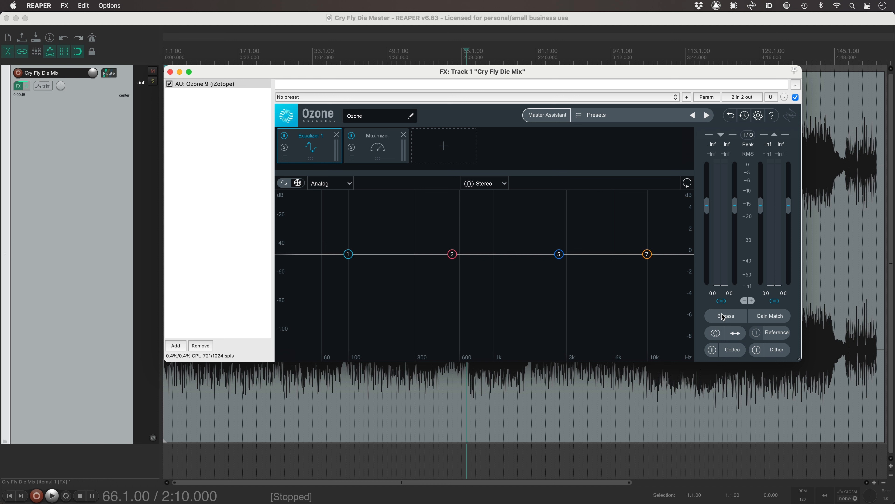
# Audition the raw mix with Ozone bypassed, re-enable processing and launch Master Assistant.
pyautogui.click(726, 316)
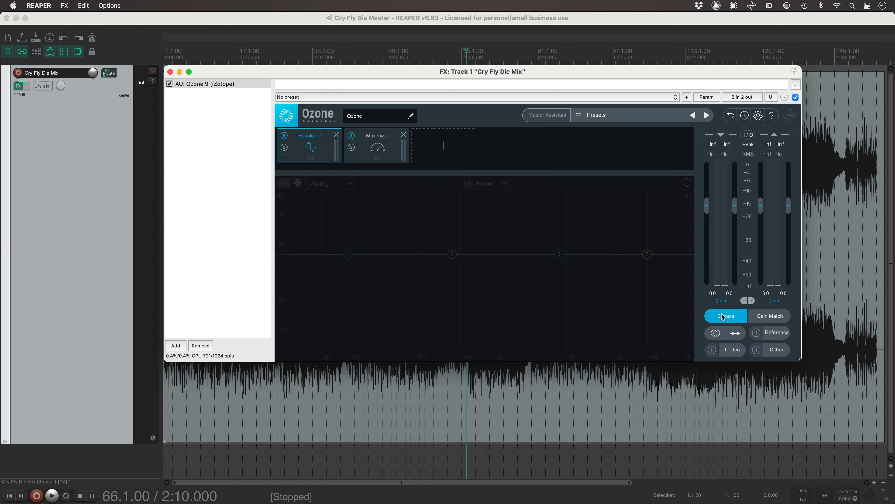
pyautogui.click(51, 496)
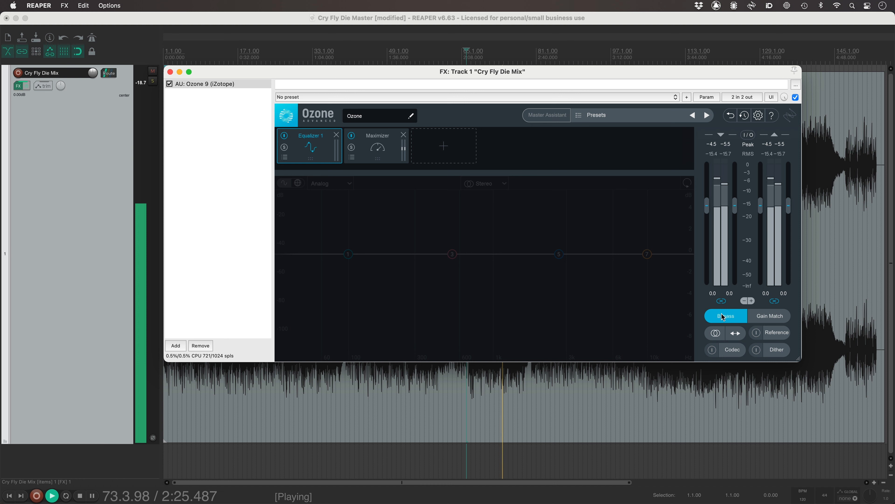
pyautogui.click(92, 496)
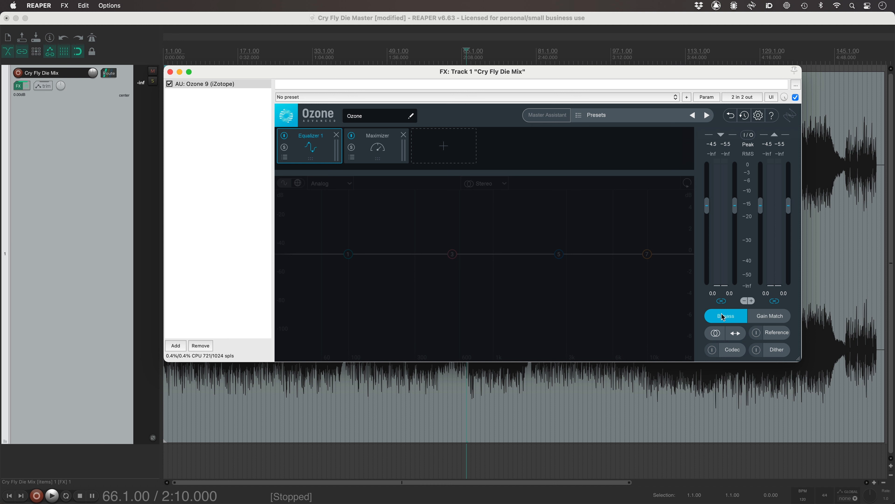
pyautogui.click(725, 315)
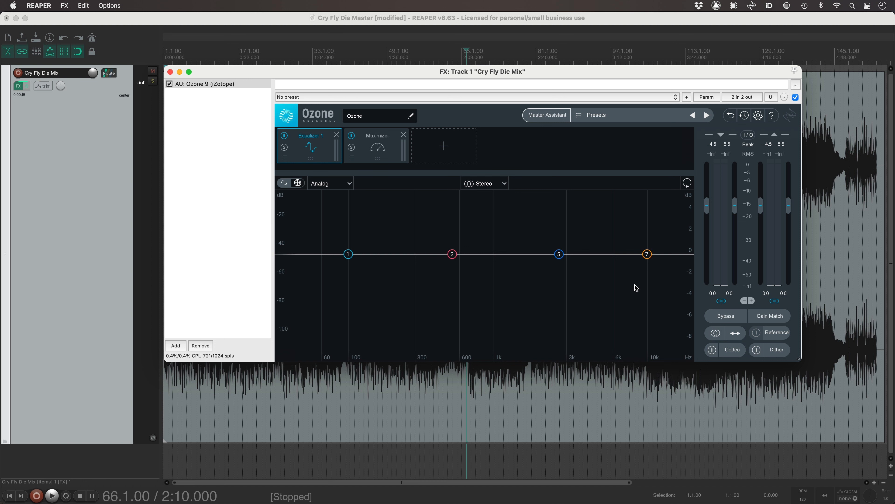
pyautogui.click(546, 114)
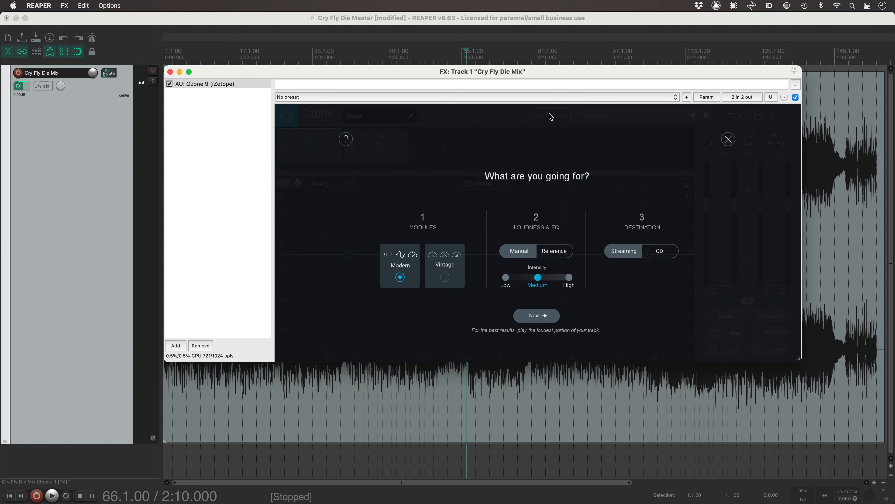
# Have Master Assistant build a Vintage-module mastering chain targeting -14 LUFS.
pyautogui.click(445, 277)
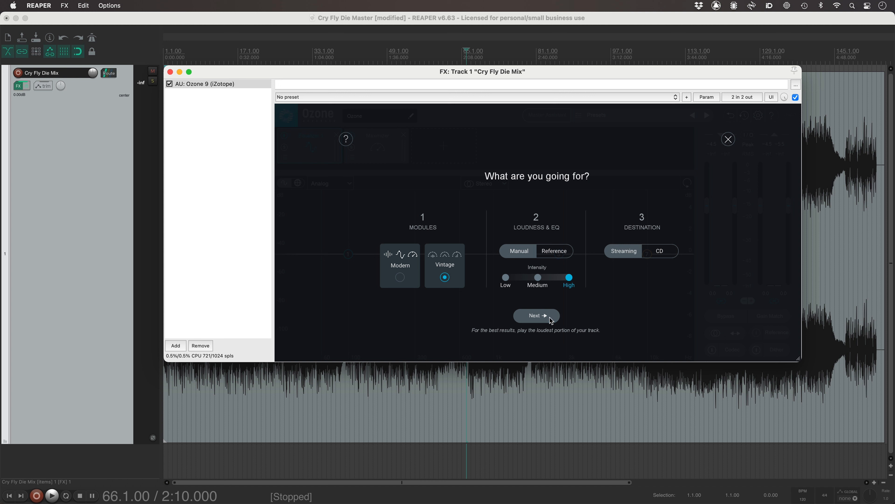
pyautogui.click(535, 316)
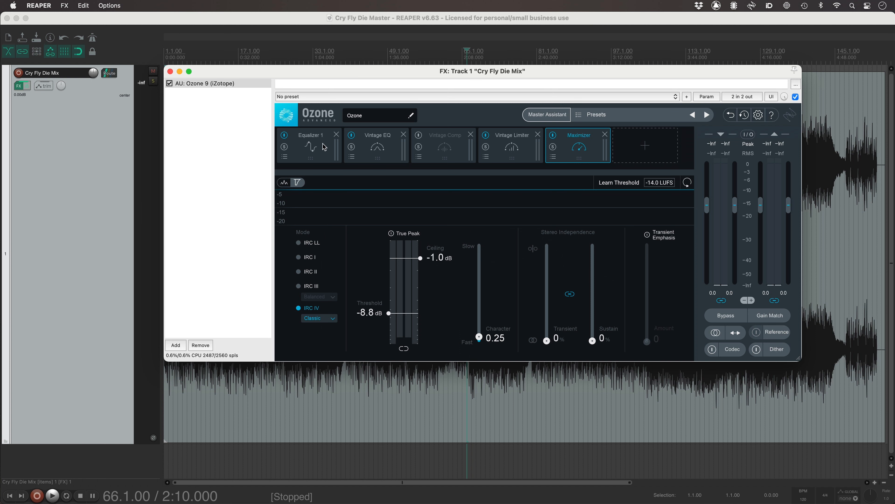
# Review Equalizer 1, Vintage EQ, Vintage Comp, Vintage Limiter and Maximizer, enable Gain Match and audition playback.
pyautogui.click(310, 134)
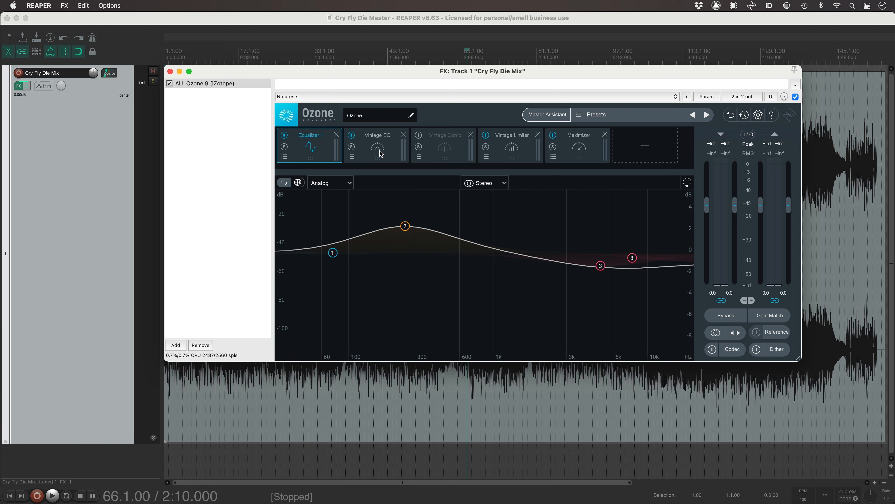
pyautogui.click(377, 146)
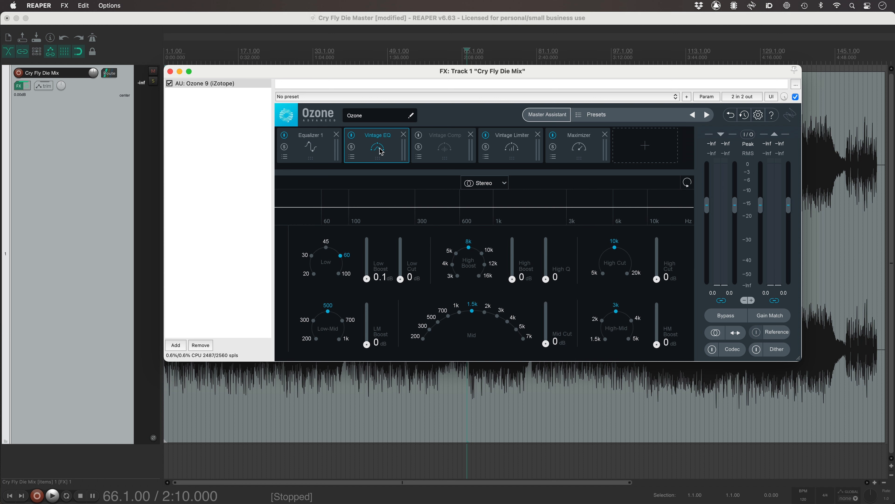
pyautogui.moveTo(379, 274)
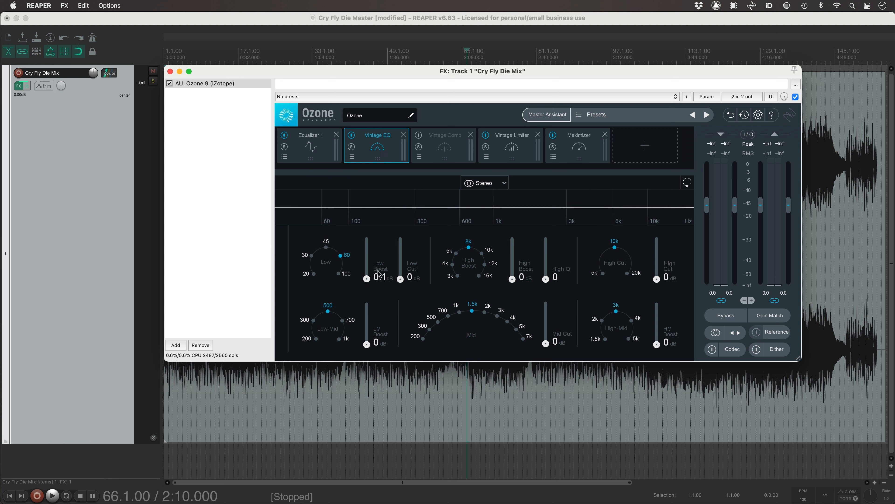
pyautogui.moveTo(377, 279)
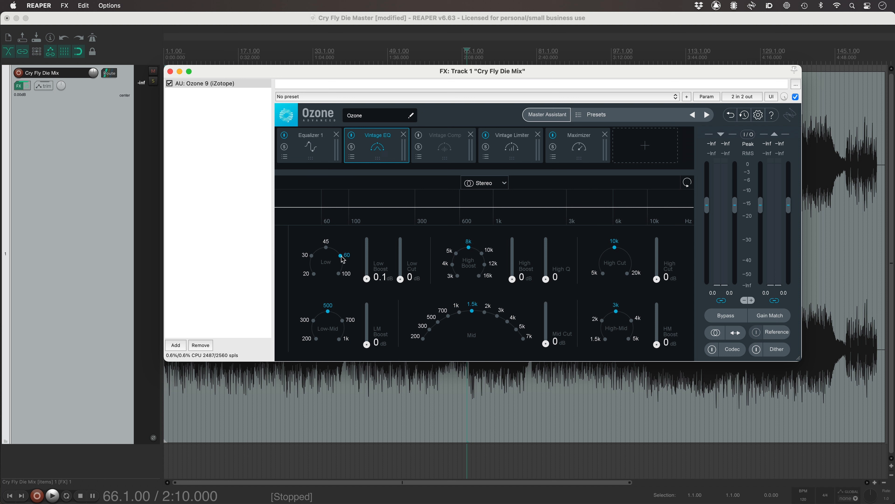
pyautogui.moveTo(445, 263)
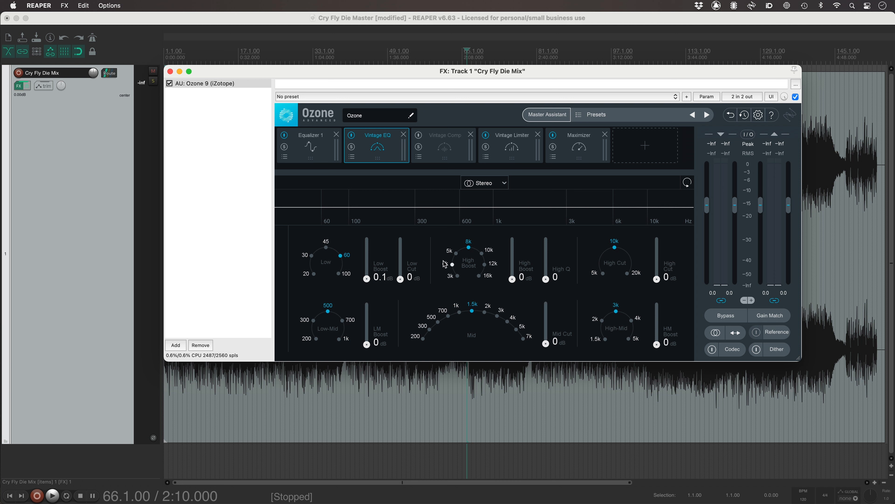
pyautogui.click(444, 145)
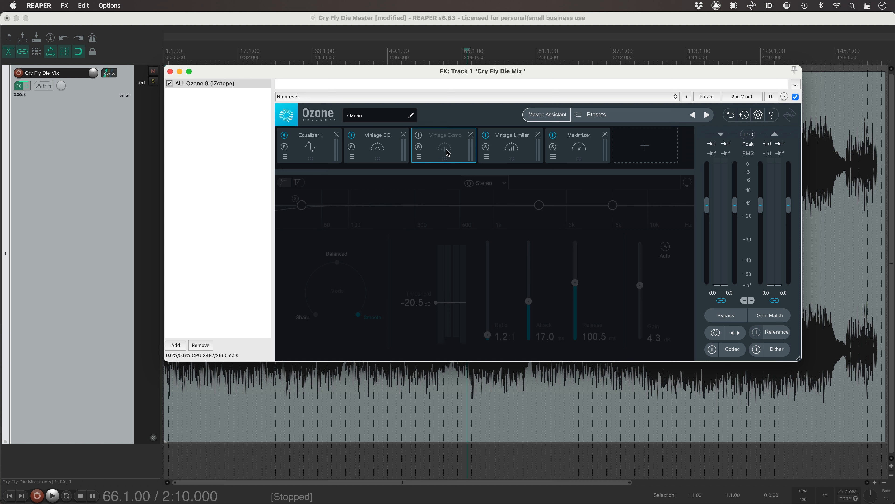
pyautogui.moveTo(509, 149)
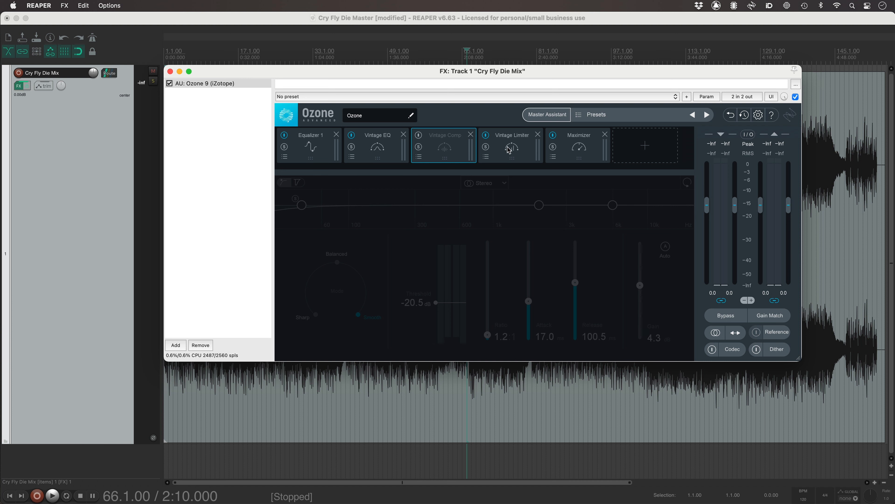
pyautogui.click(512, 135)
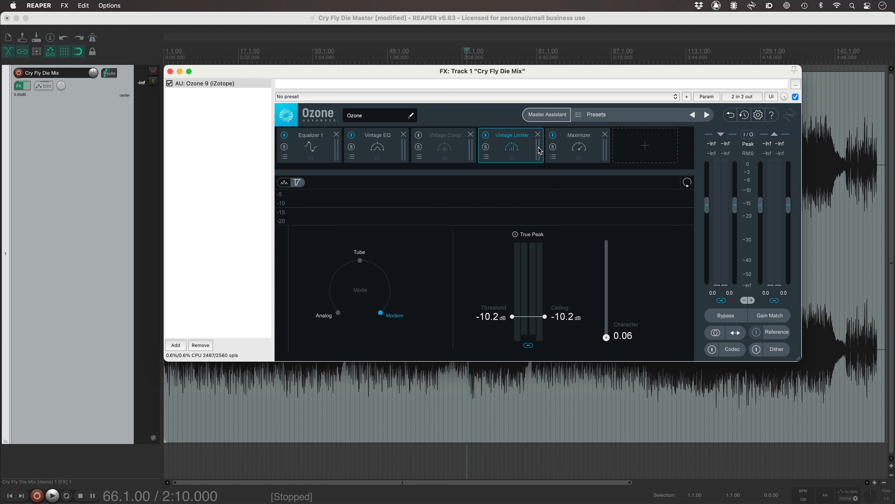
pyautogui.click(578, 146)
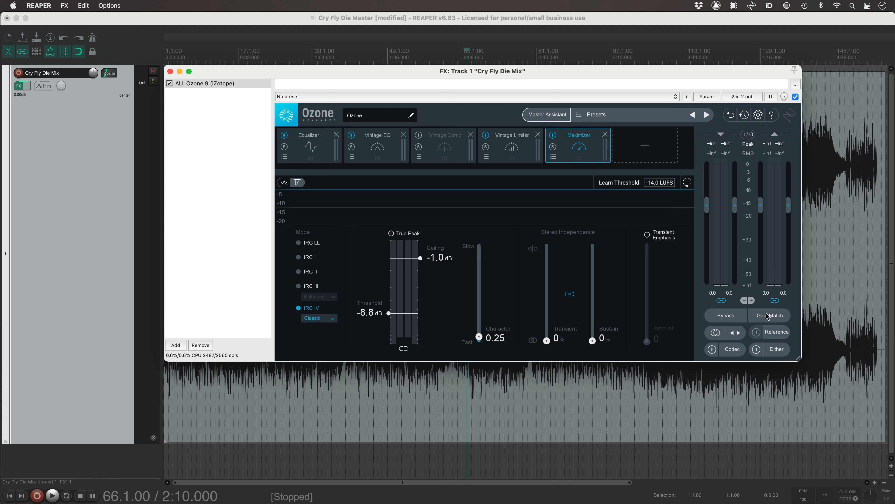
pyautogui.click(769, 315)
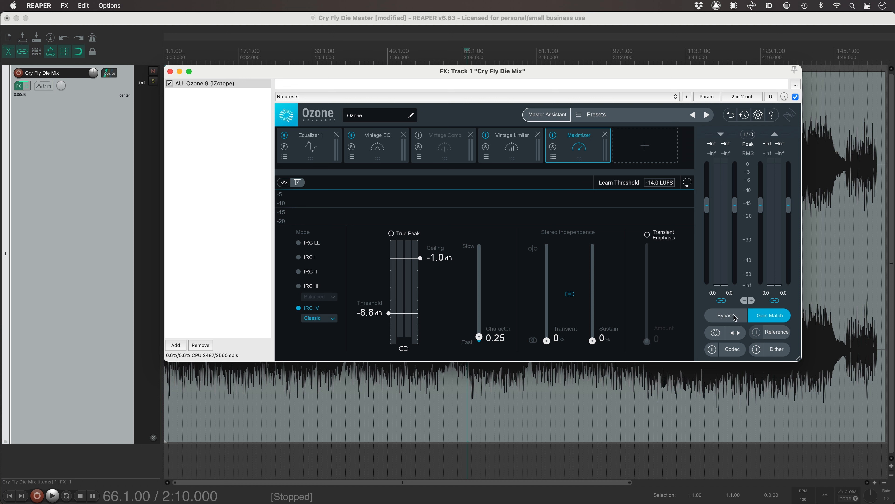
pyautogui.click(51, 495)
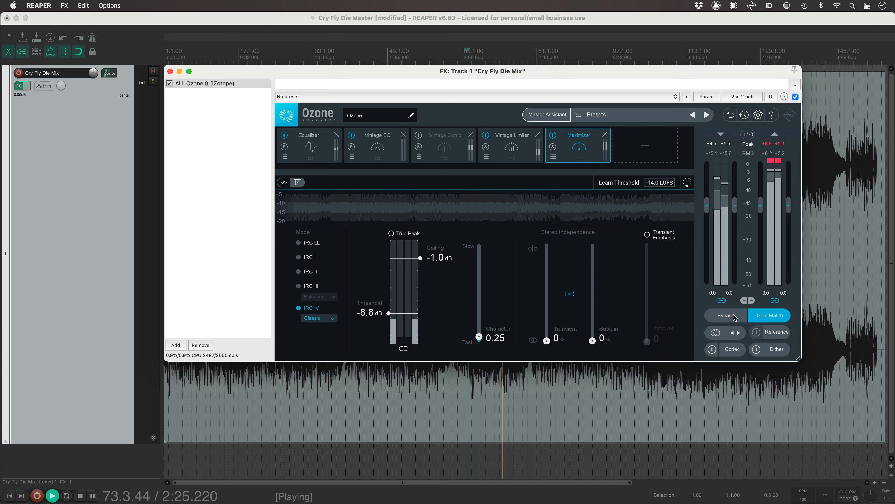
pyautogui.click(89, 495)
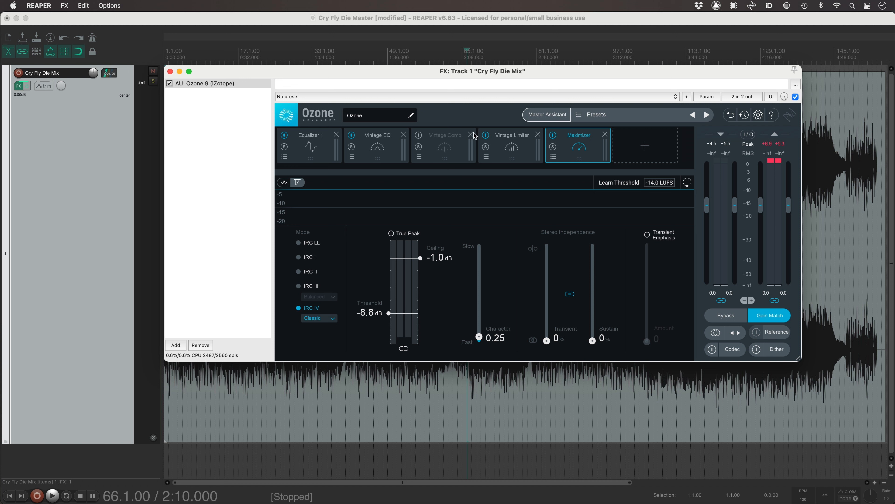
# Move Equalizer 1's high-shelf band 8 to about 10 kHz at 0.0 dB gain.
pyautogui.click(309, 137)
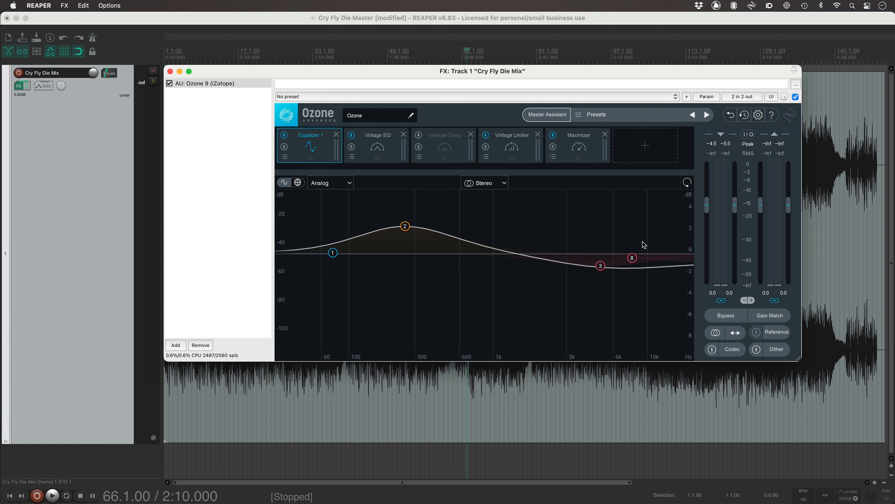
pyautogui.moveTo(603, 269)
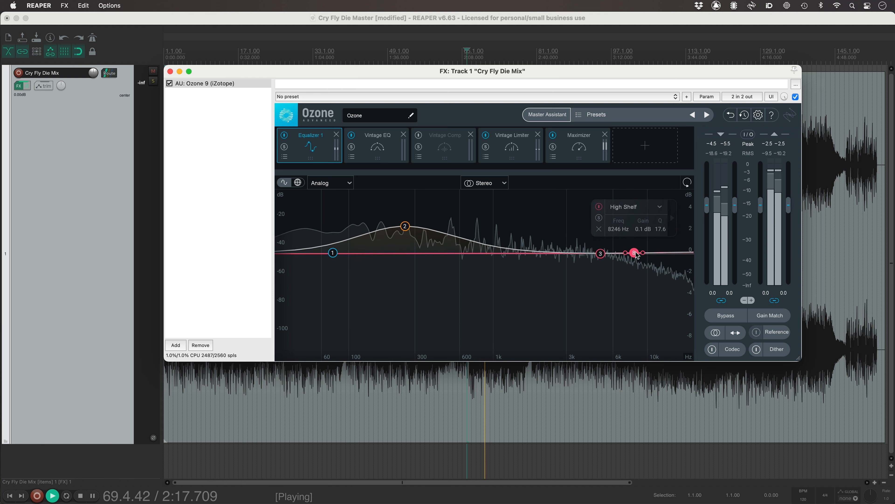
pyautogui.moveTo(633, 252); pyautogui.dragTo(641, 256)
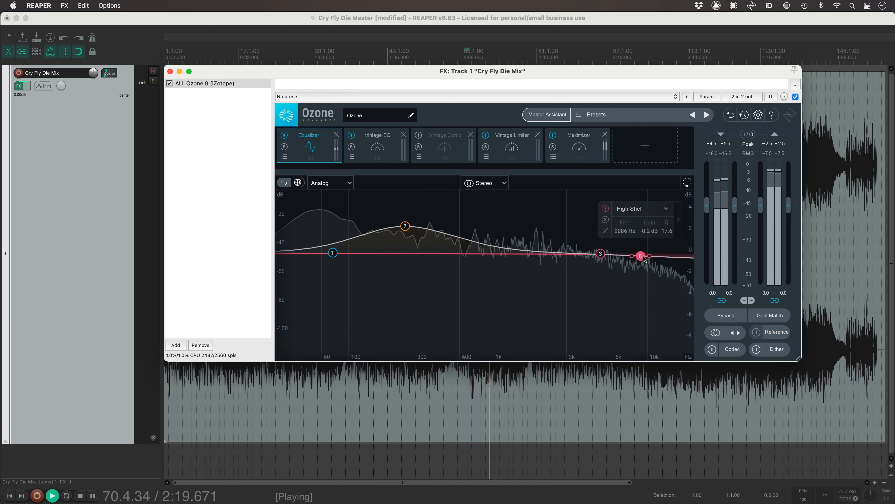
pyautogui.moveTo(642, 255); pyautogui.dragTo(648, 258)
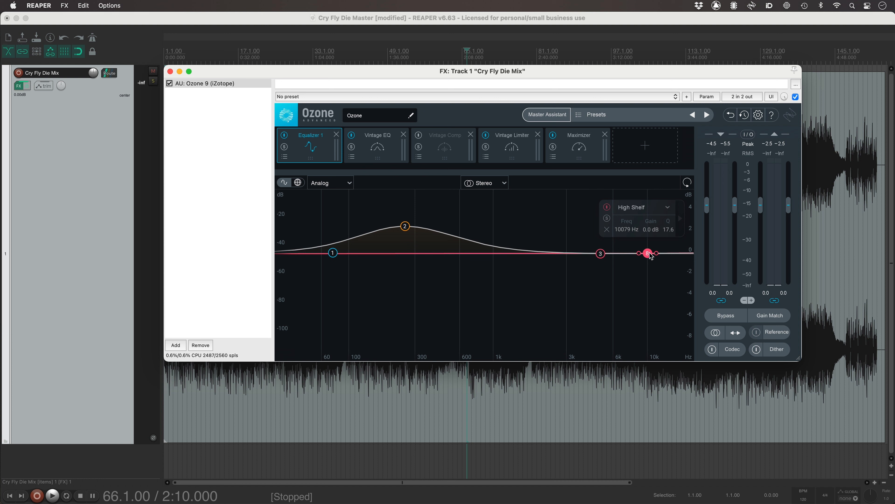
pyautogui.moveTo(440, 197)
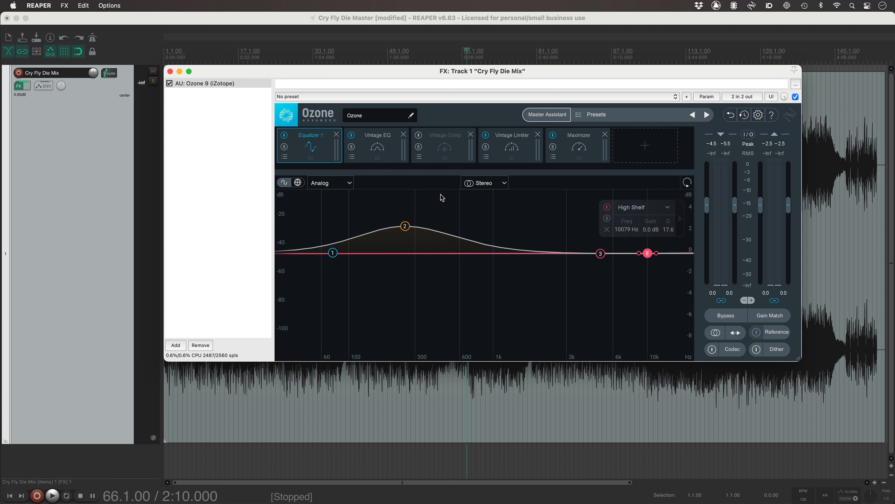
# Try Vintage EQ's High Boost at 8.8 dB and a slight High Cut, then return both to 0 dB.
pyautogui.click(379, 138)
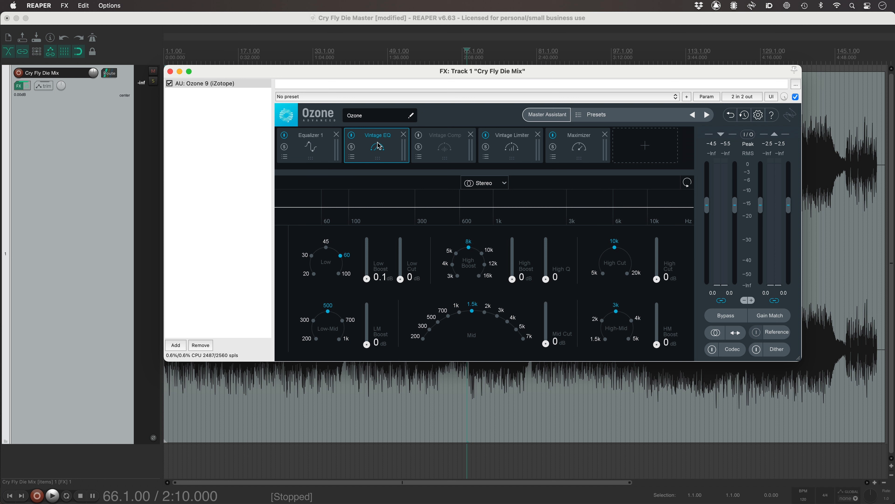
pyautogui.moveTo(509, 280)
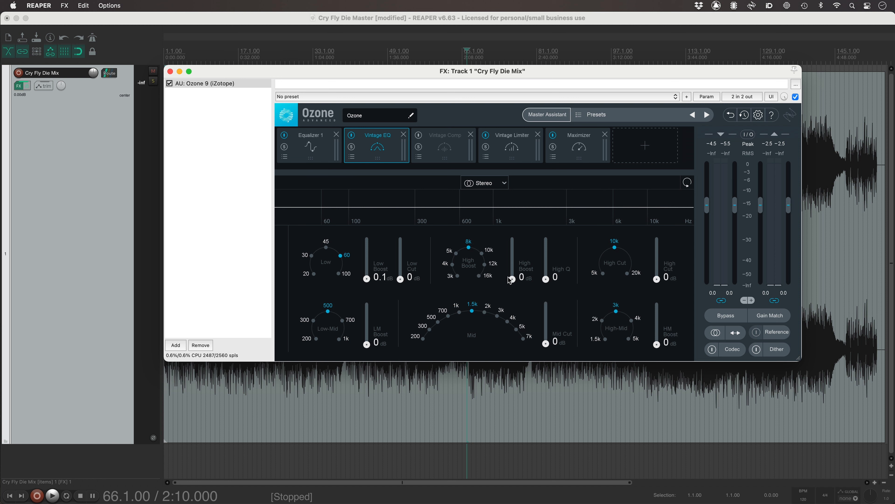
pyautogui.moveTo(646, 285)
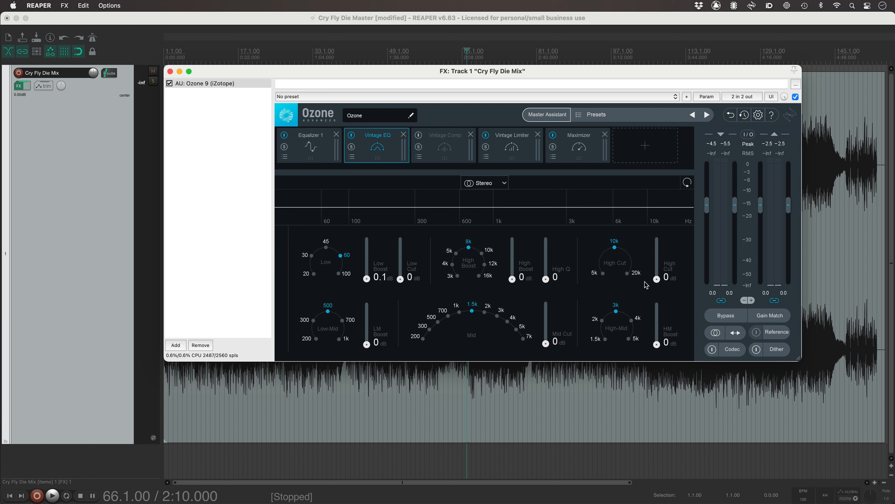
pyautogui.moveTo(514, 281)
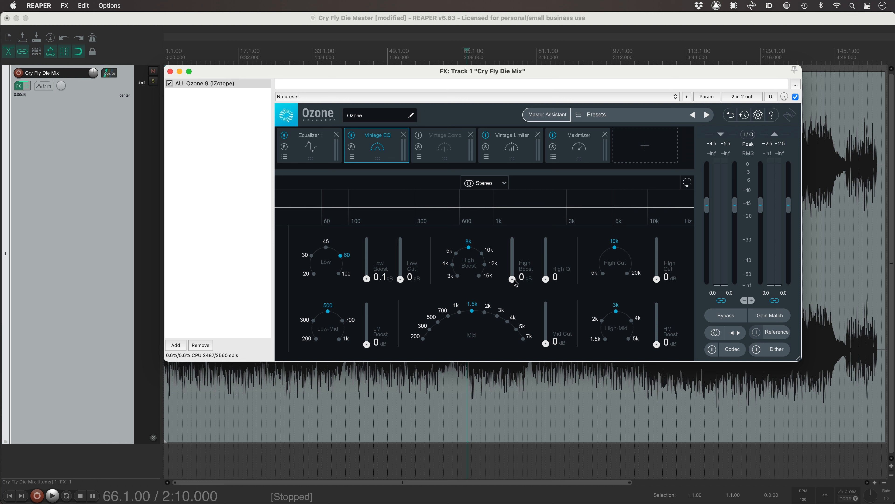
pyautogui.moveTo(511, 280); pyautogui.dragTo(512, 246)
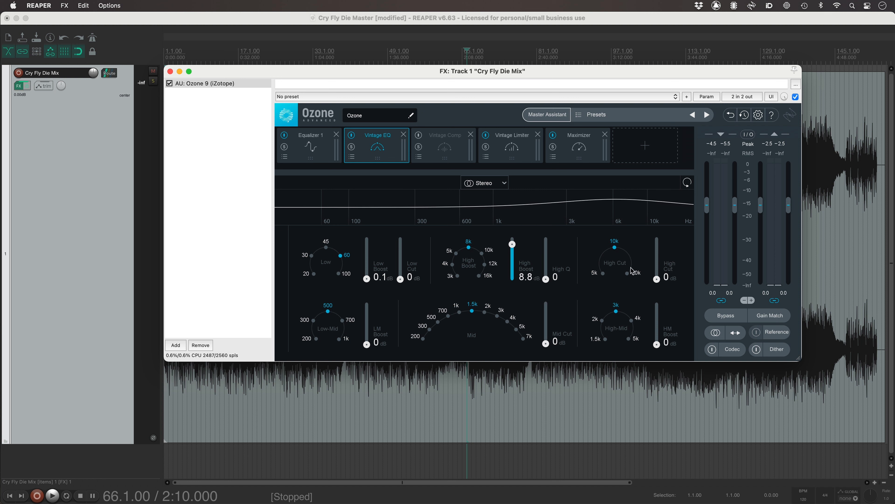
pyautogui.moveTo(665, 278); pyautogui.dragTo(665, 274)
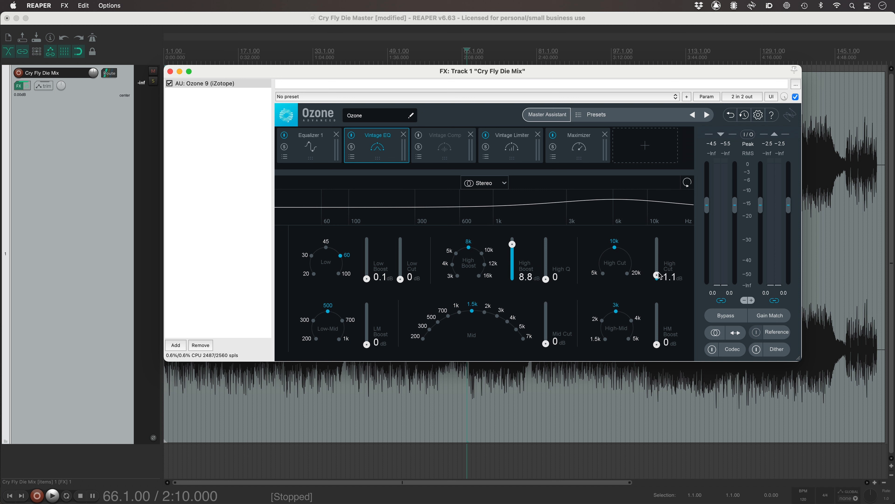
pyautogui.moveTo(657, 277); pyautogui.dragTo(657, 254)
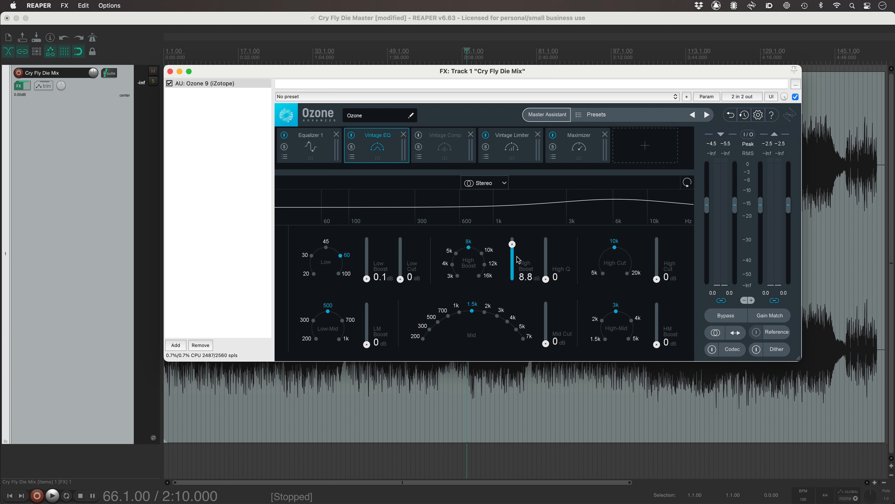
pyautogui.moveTo(512, 243); pyautogui.dragTo(511, 280)
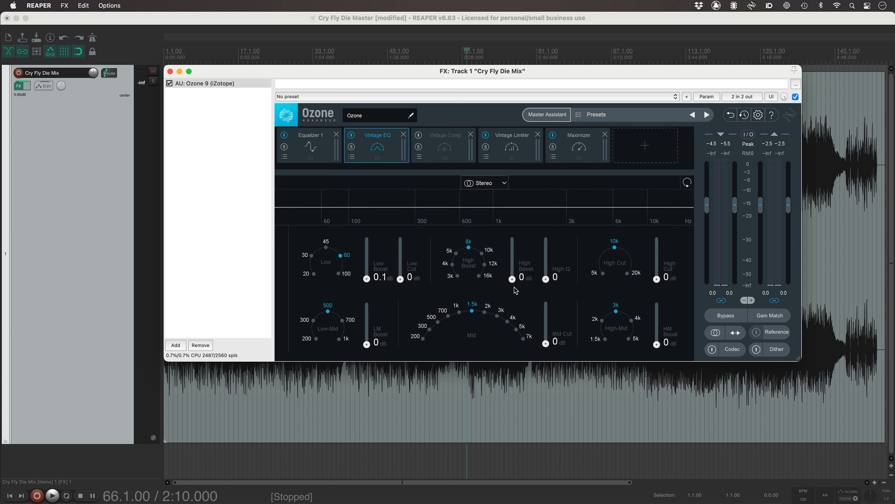
# During playback, set the Vintage EQ High Boost to 6.0 dB at 12k.
pyautogui.click(52, 495)
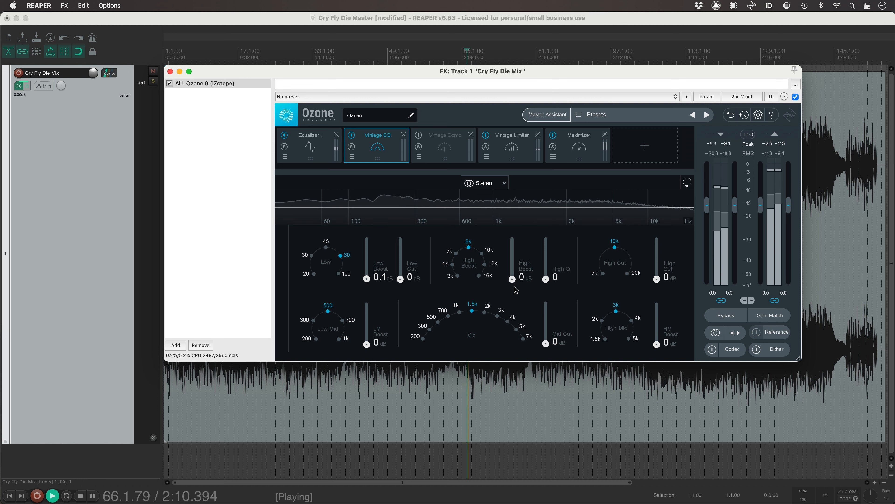
pyautogui.moveTo(511, 277); pyautogui.dragTo(512, 269)
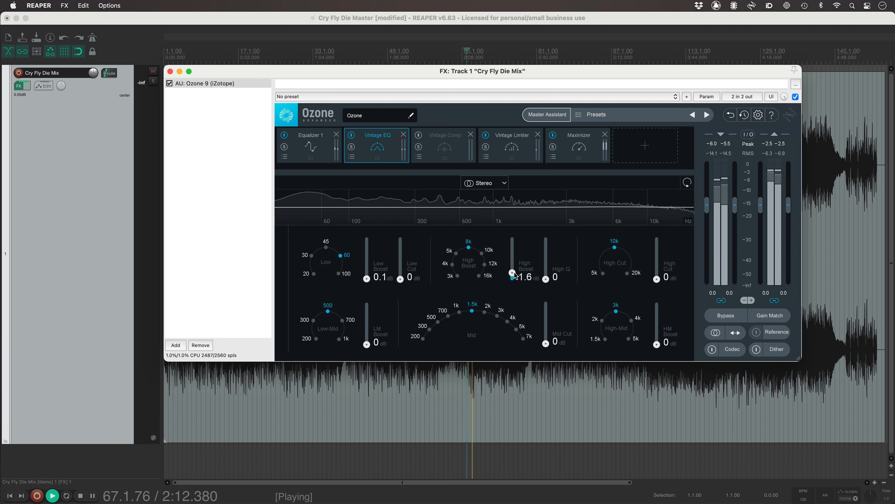
pyautogui.moveTo(512, 275); pyautogui.dragTo(512, 264)
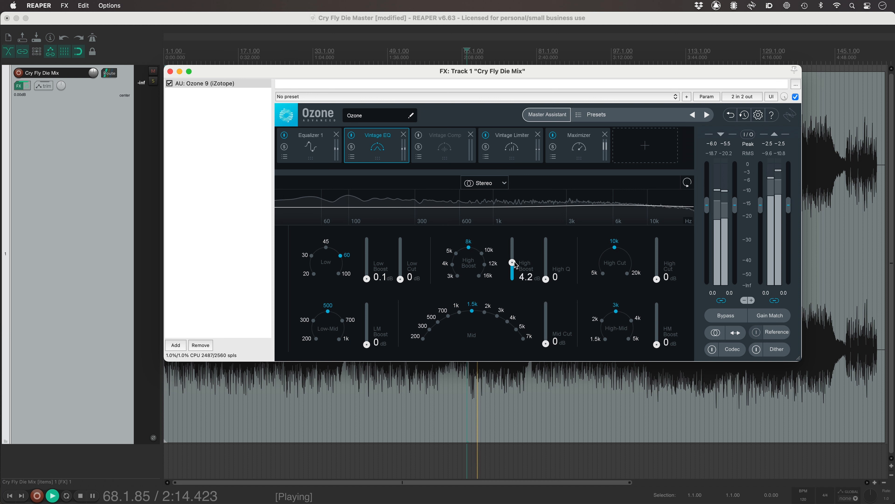
pyautogui.moveTo(512, 265); pyautogui.dragTo(512, 255)
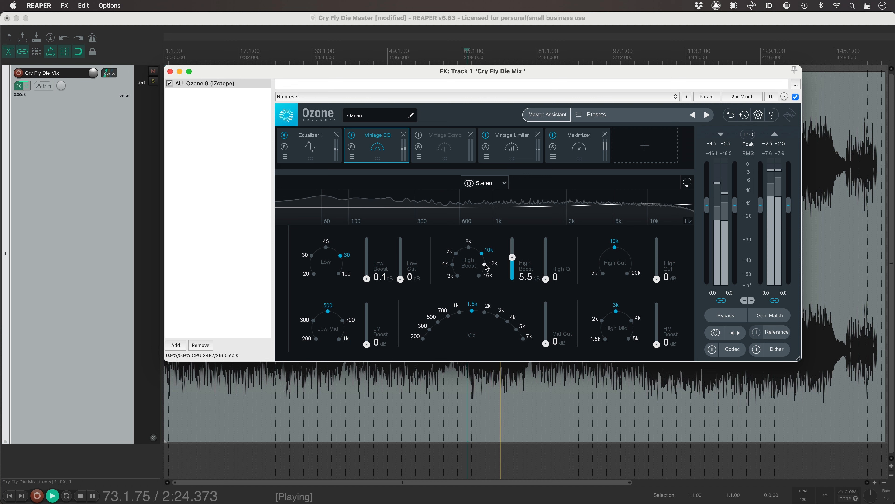
pyautogui.moveTo(512, 269); pyautogui.dragTo(512, 255)
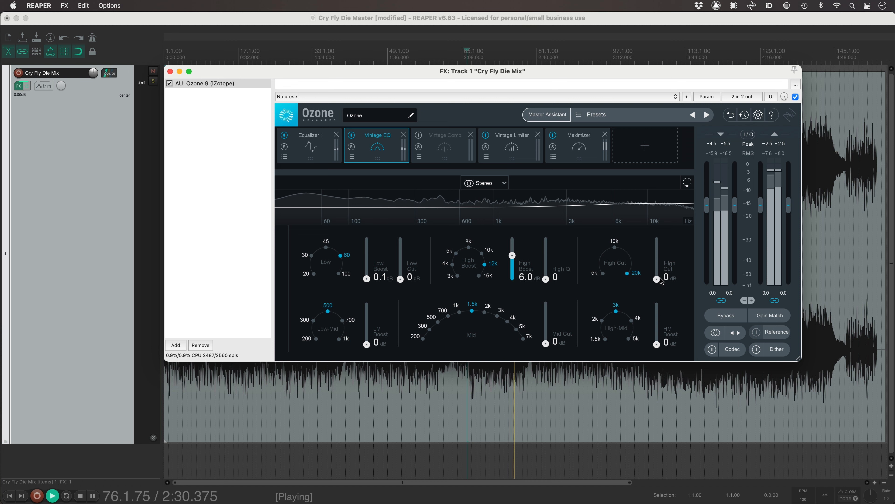
# Add a 4.6 dB High Cut at 20k, then stop playback.
pyautogui.moveTo(657, 280); pyautogui.dragTo(657, 266)
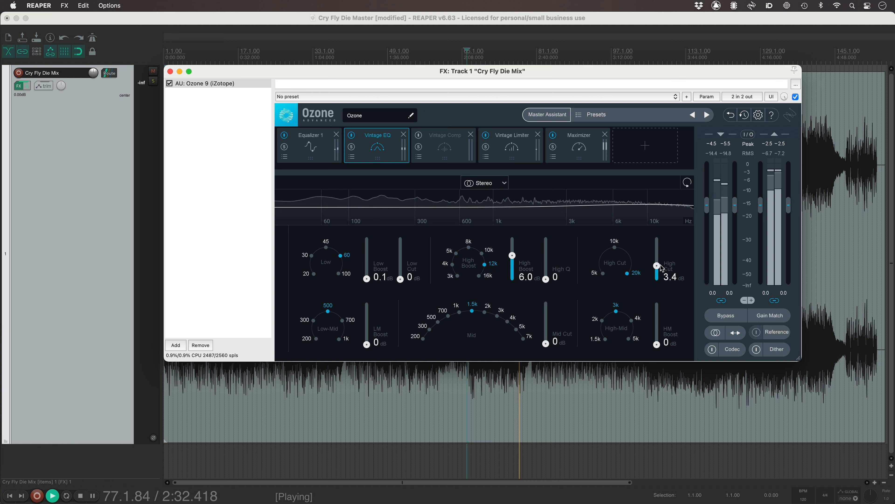
pyautogui.moveTo(657, 268); pyautogui.dragTo(656, 261)
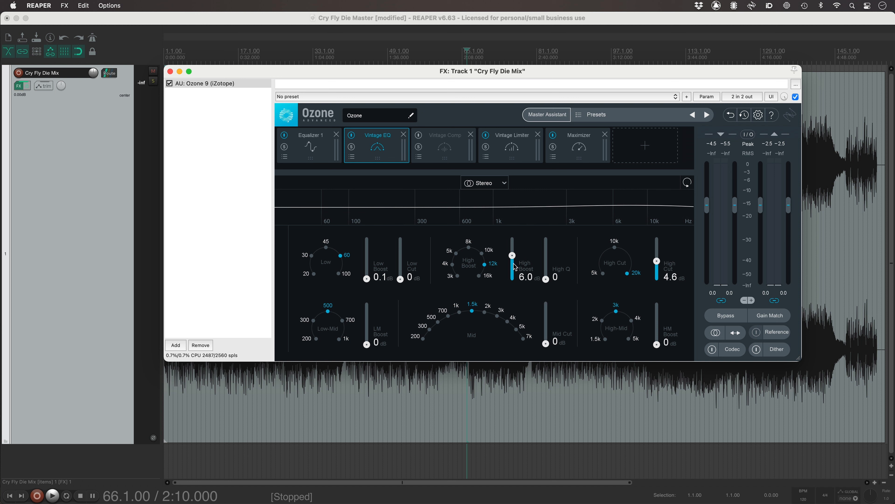
pyautogui.moveTo(524, 276)
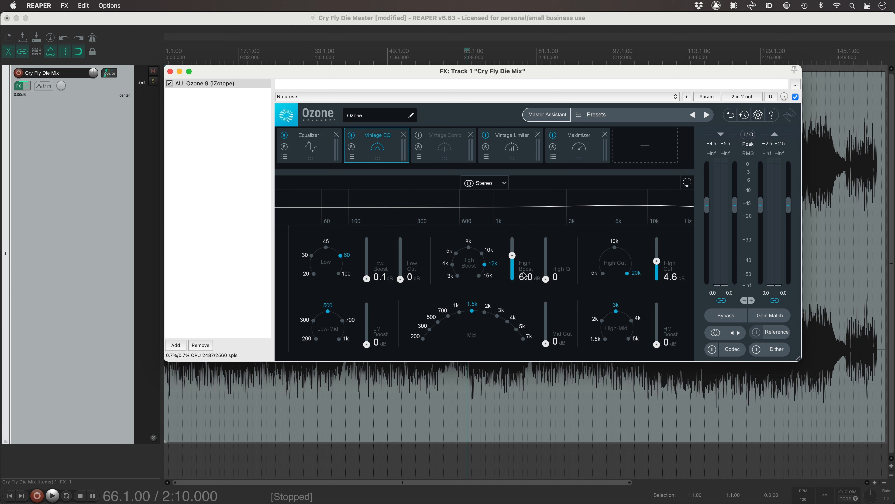
pyautogui.moveTo(670, 278)
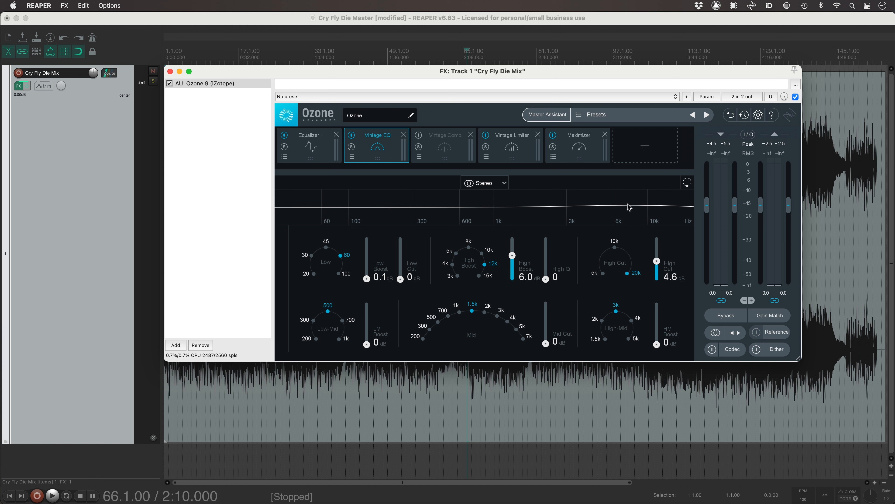
pyautogui.moveTo(650, 208)
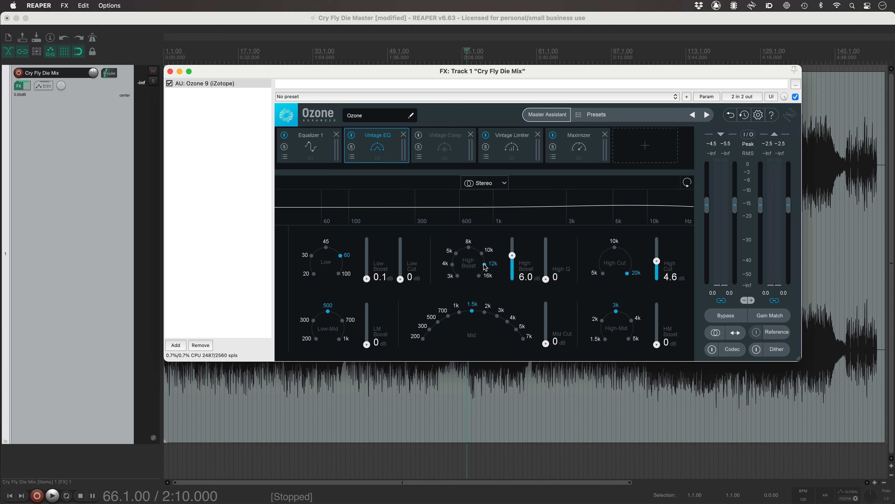
pyautogui.moveTo(485, 268)
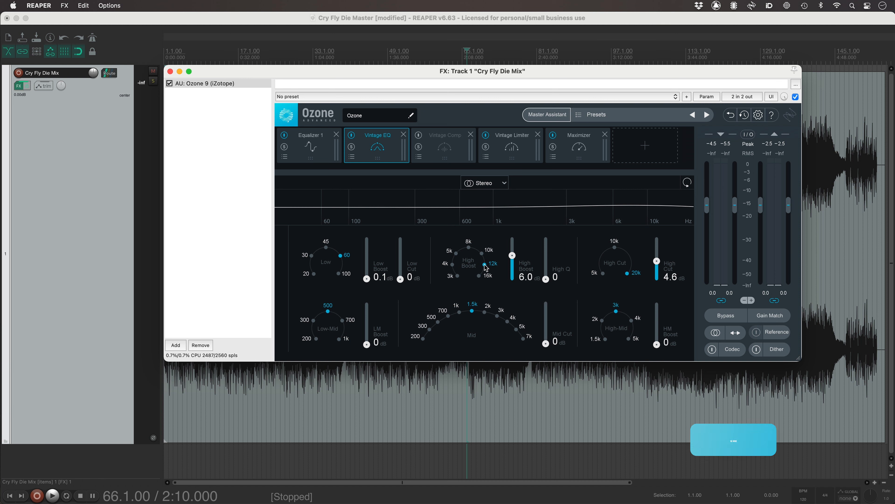
pyautogui.click(51, 495)
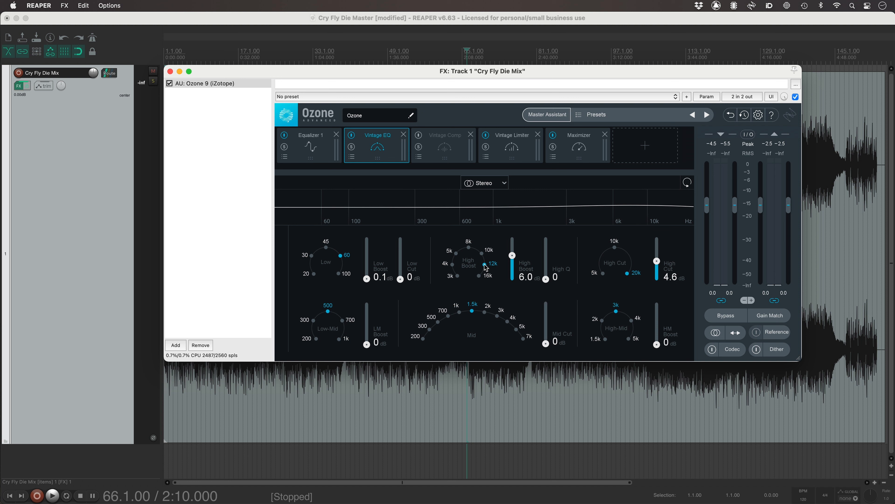
pyautogui.moveTo(590, 174)
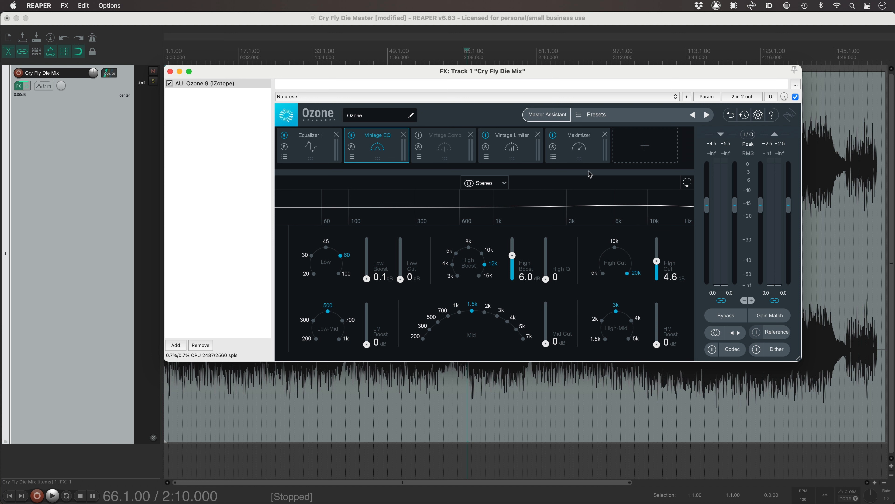
# Add Master Rebalance focused on Vocals at 3.0 dB gain and bypass it to compare.
pyautogui.click(646, 145)
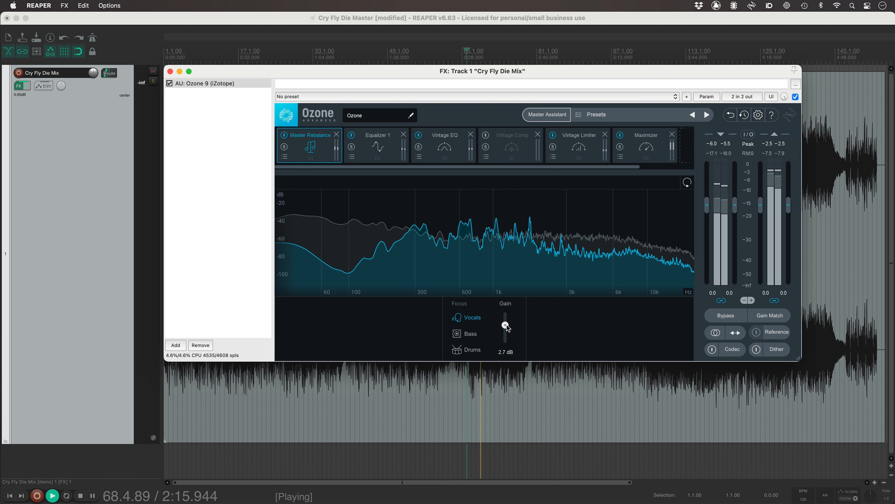
pyautogui.moveTo(504, 325); pyautogui.dragTo(504, 323)
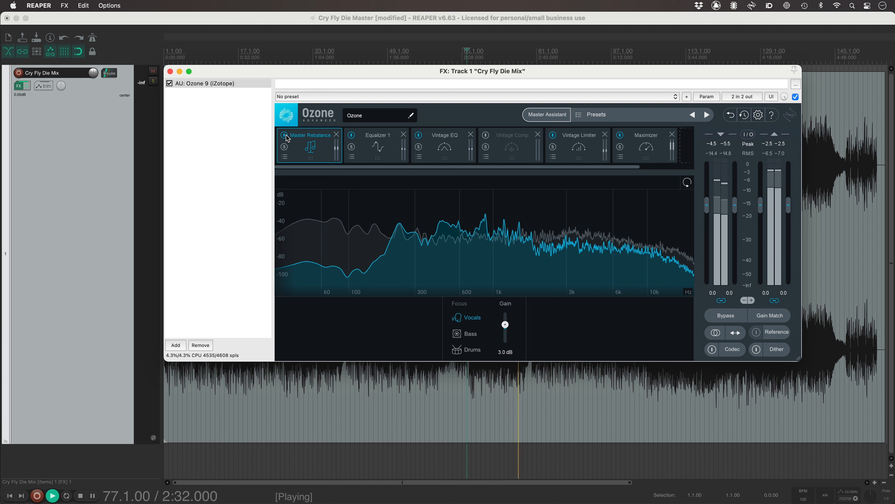
pyautogui.click(78, 495)
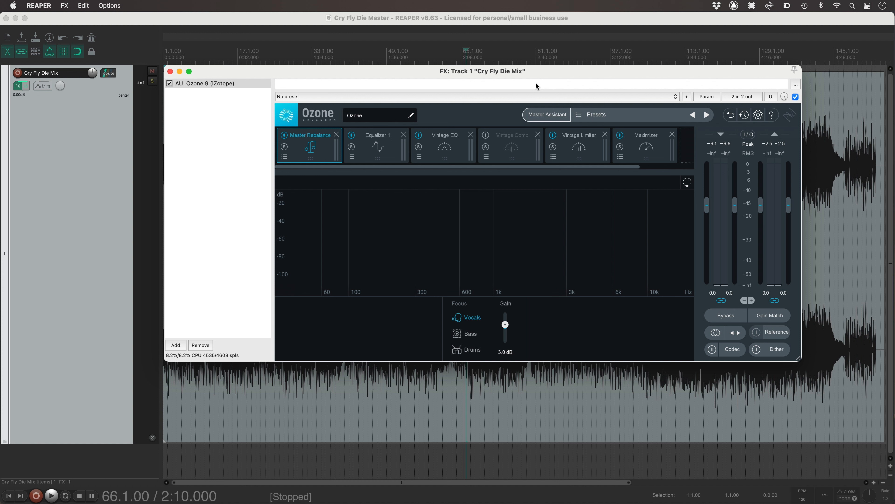
pyautogui.moveTo(618, 137)
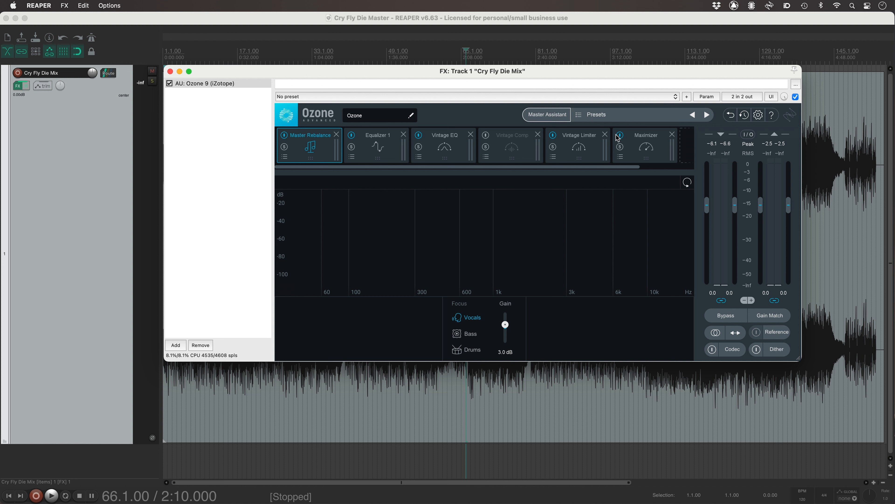
# Add an Imager module to the chain and audition the mix in mono, then back in stereo.
pyautogui.click(649, 145)
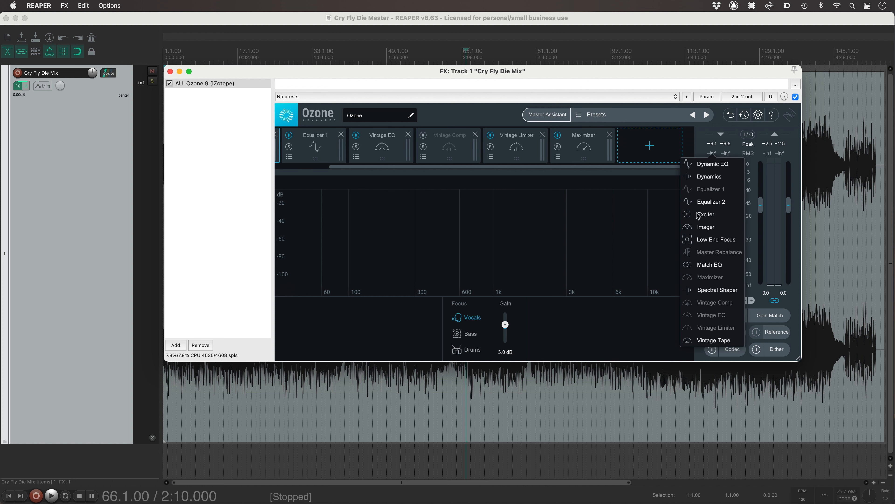
pyautogui.click(706, 227)
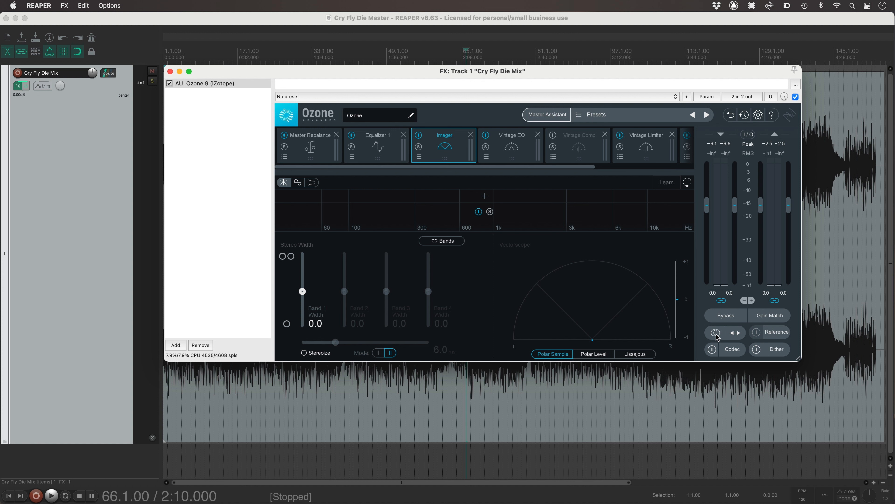
pyautogui.click(51, 496)
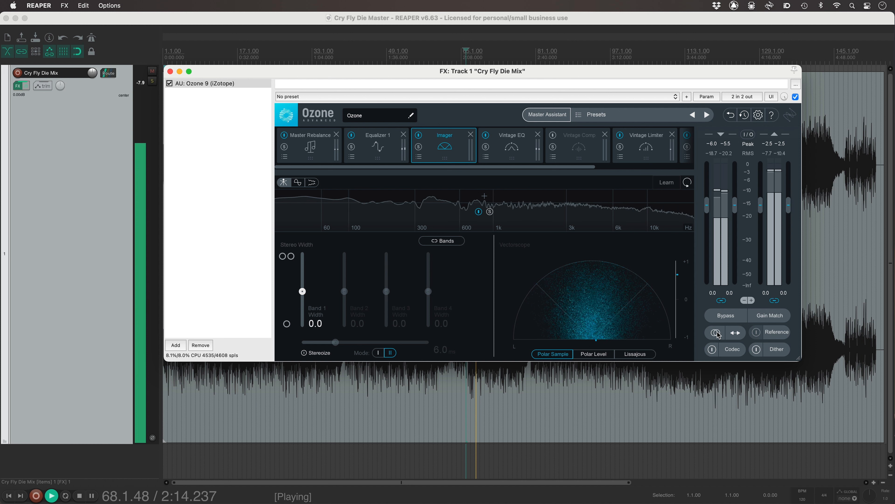
pyautogui.click(714, 332)
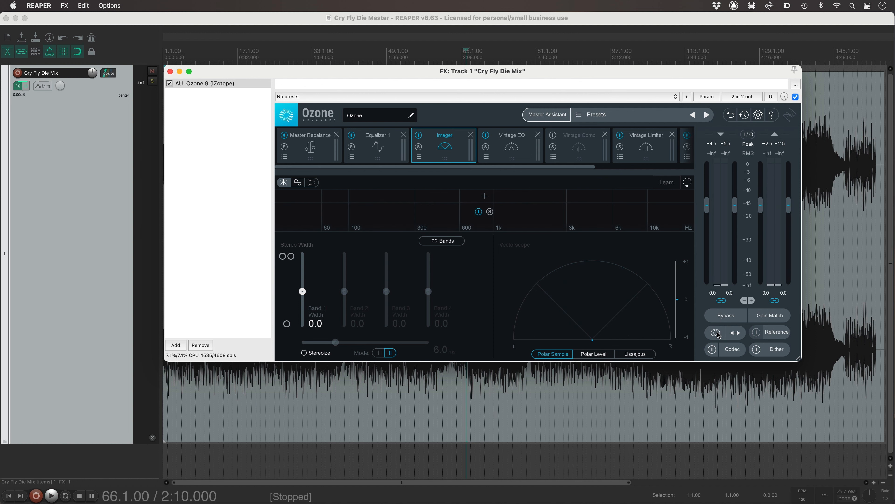
# Split the Imager near 1 kHz, widen the upper band to 27.8, and bypass to compare.
pyautogui.click(494, 196)
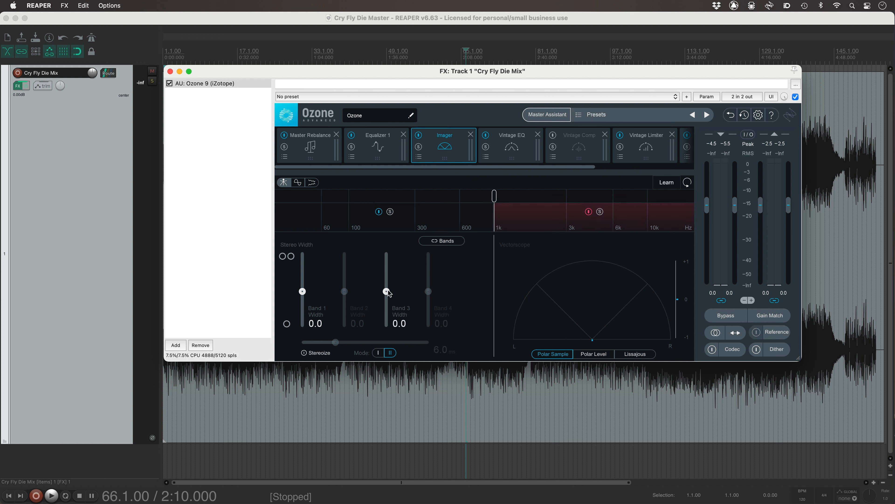
pyautogui.moveTo(388, 291); pyautogui.dragTo(387, 284)
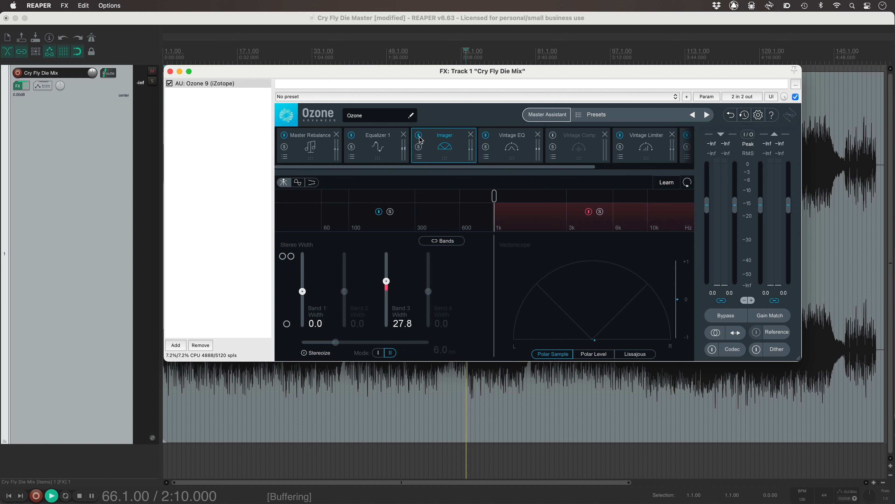
pyautogui.click(50, 495)
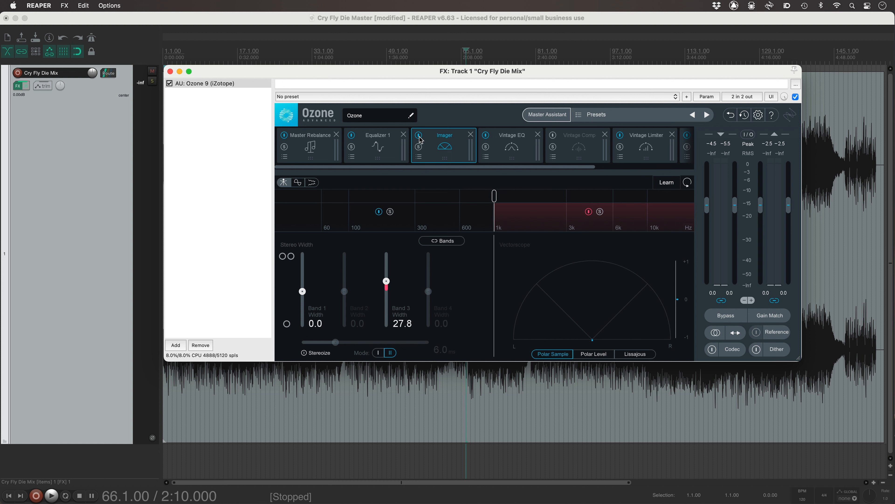
pyautogui.moveTo(233, 39)
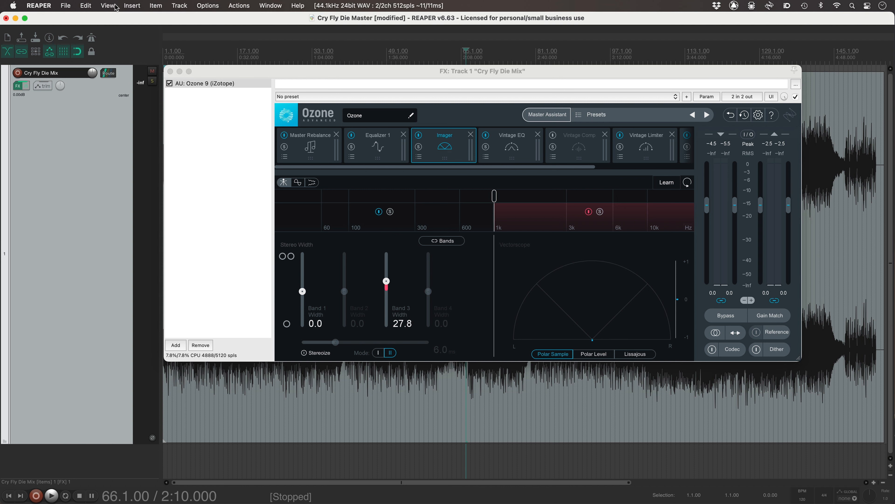
# Show the master track, return its output from mono to stereo, and close the mono mode menu.
pyautogui.click(107, 5)
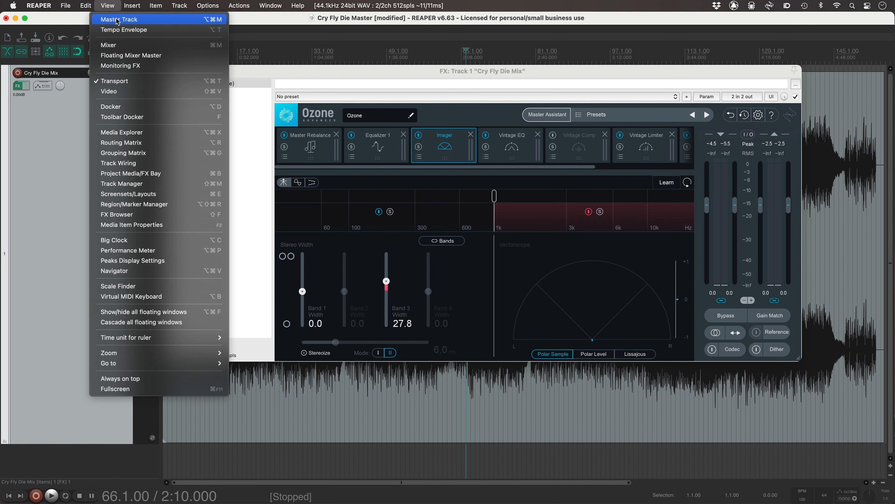
pyautogui.click(118, 19)
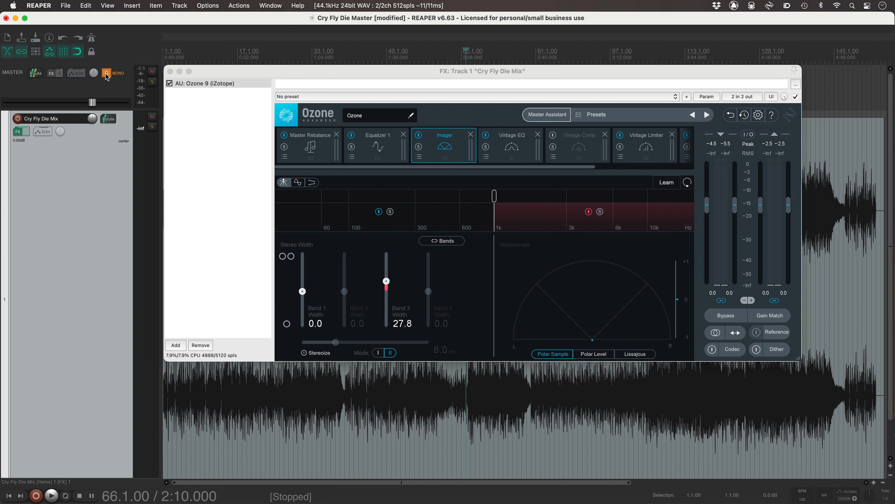
pyautogui.click(107, 73)
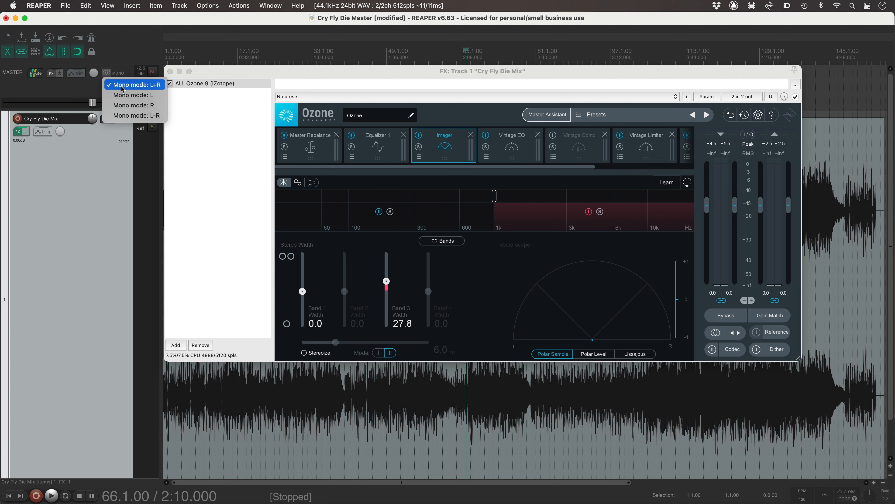
pyautogui.moveTo(134, 95)
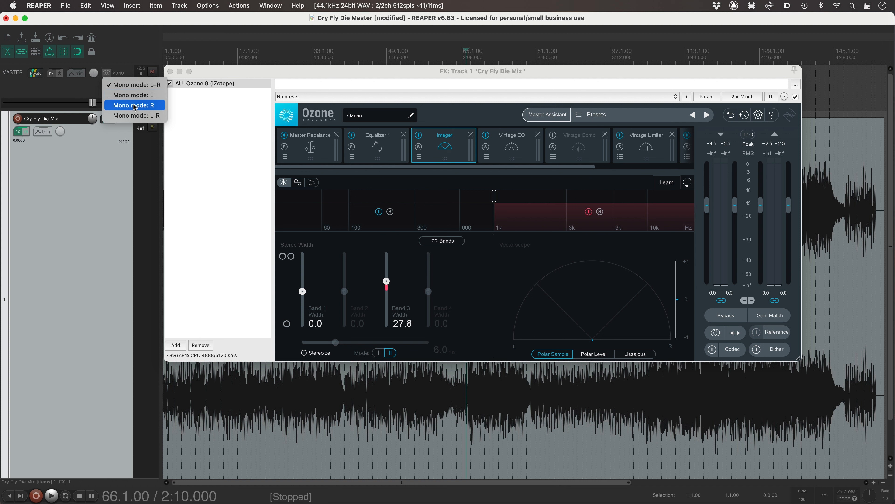
pyautogui.moveTo(136, 115)
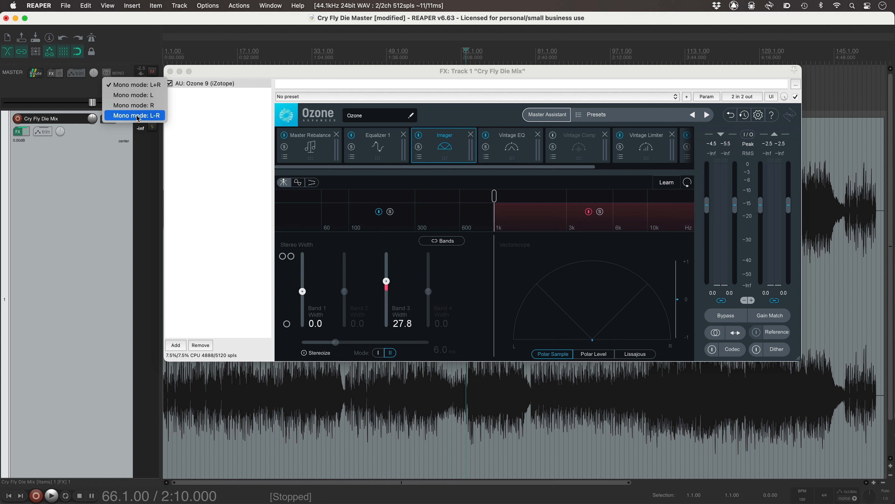
pyautogui.click(136, 115)
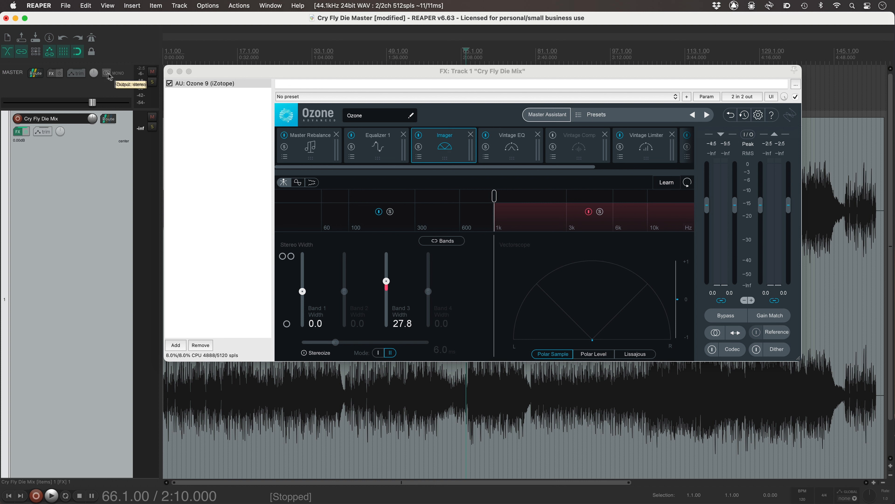
pyautogui.click(50, 494)
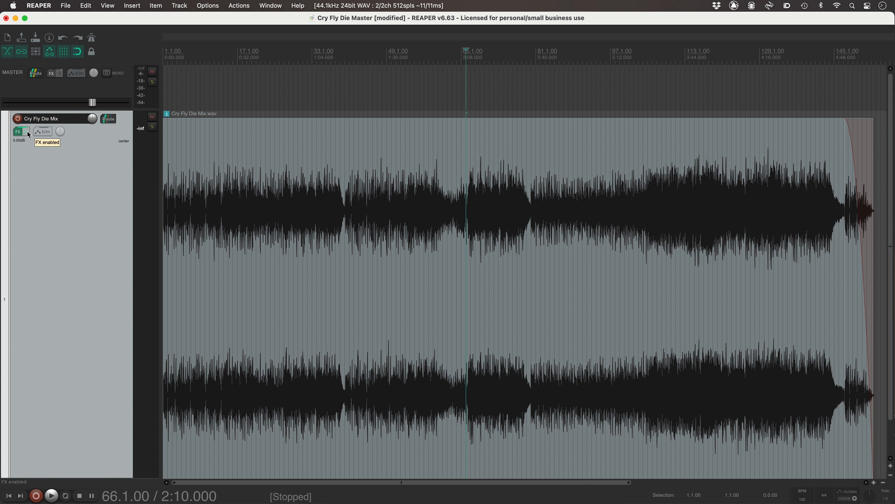
# Bypass the Cry Fly Die Mix track's FX chain to A/B, then re-enable it.
pyautogui.click(18, 132)
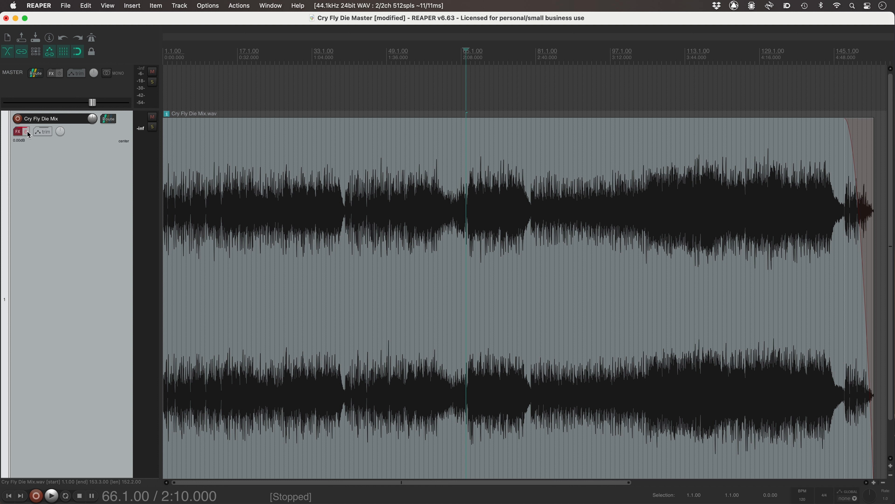
pyautogui.click(50, 495)
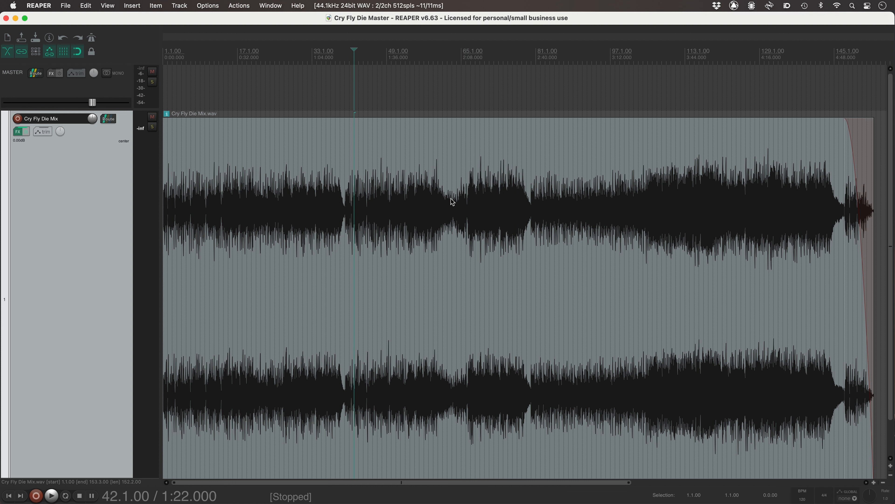
pyautogui.moveTo(95, 10)
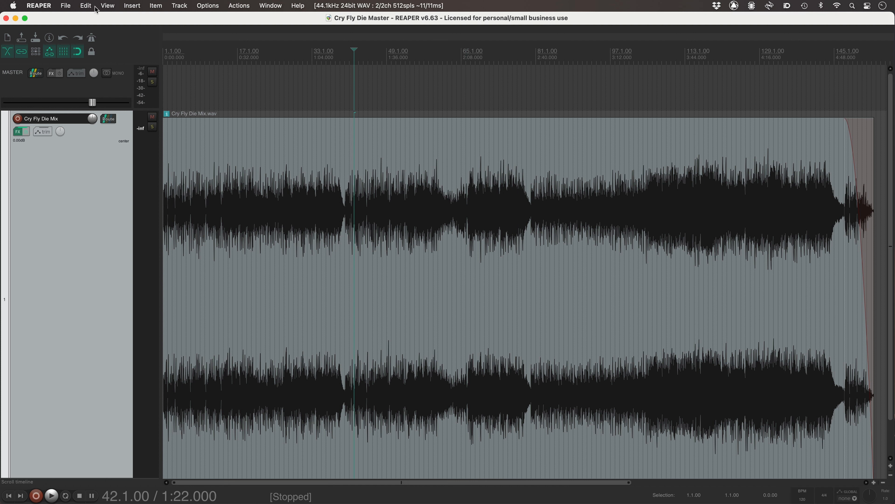
# In the Render dialog, set the primary WAV output to 24-bit PCM.
pyautogui.click(66, 5)
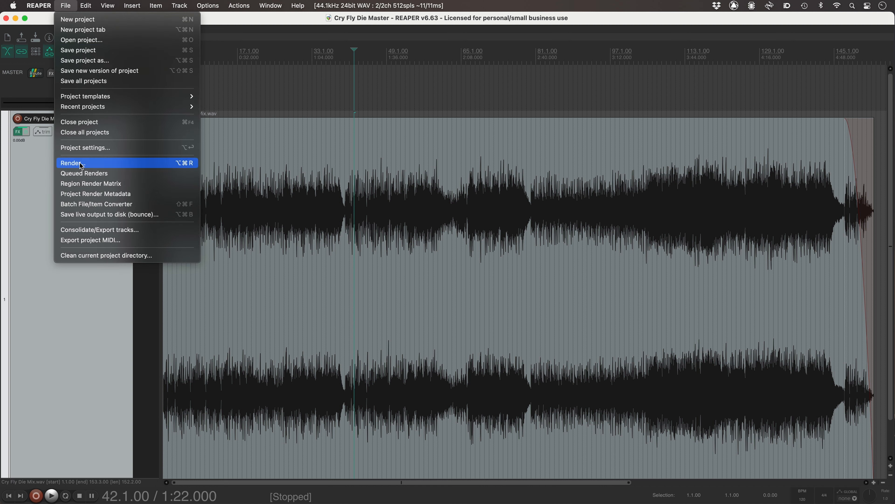
pyautogui.click(70, 163)
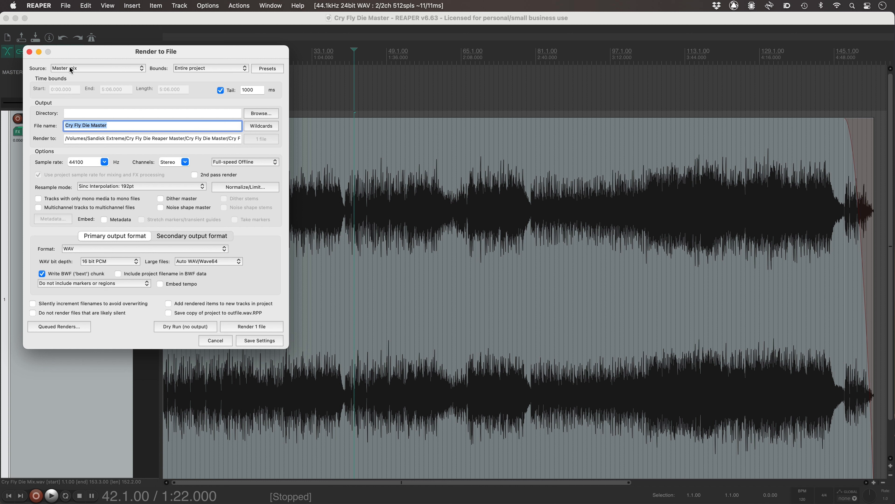
pyautogui.moveTo(152, 78)
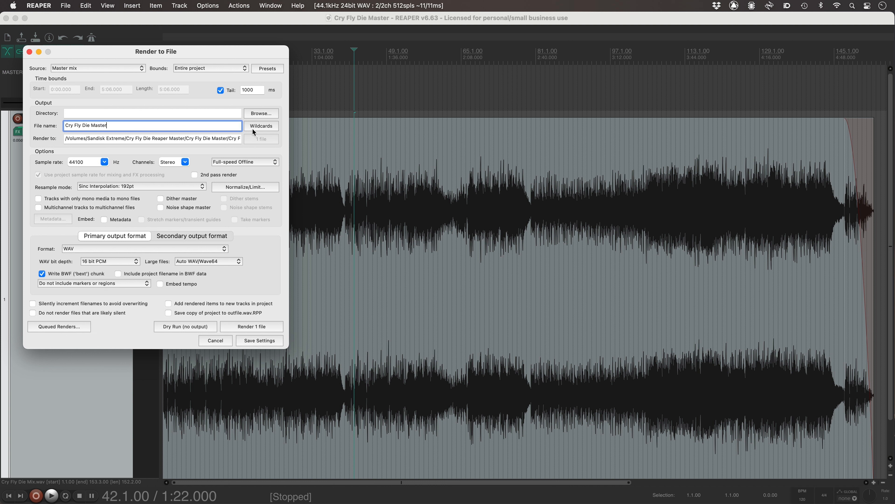
pyautogui.moveTo(134, 263)
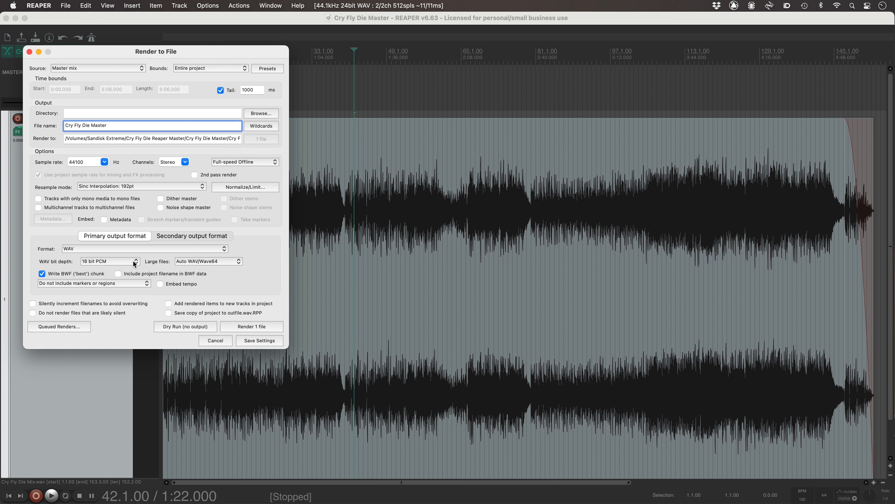
pyautogui.click(108, 261)
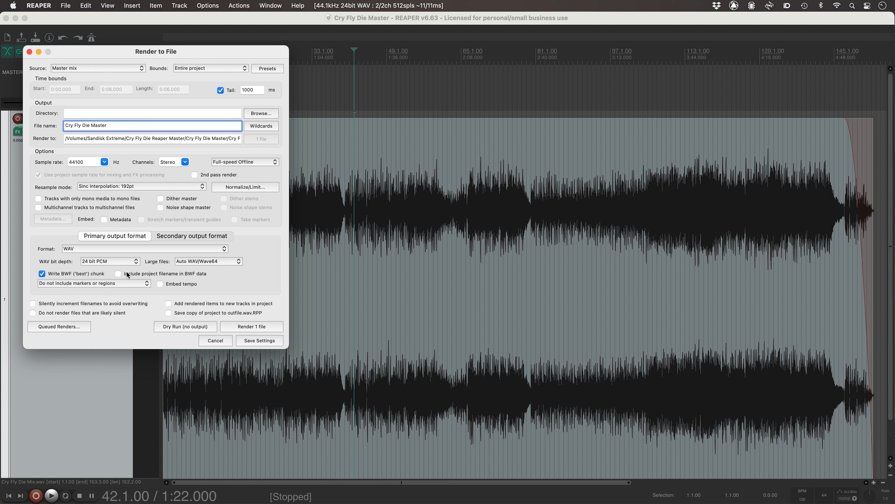
# Add a secondary output format as WAV at 16-bit PCM.
pyautogui.click(191, 236)
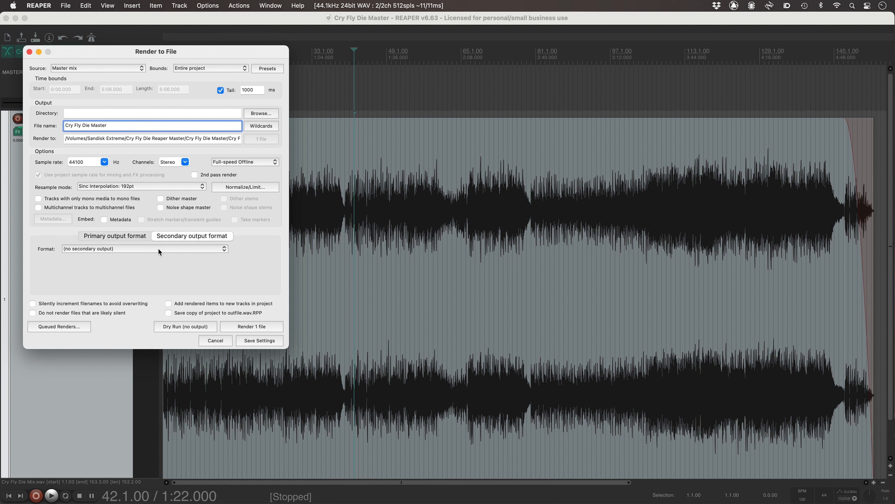
pyautogui.click(144, 249)
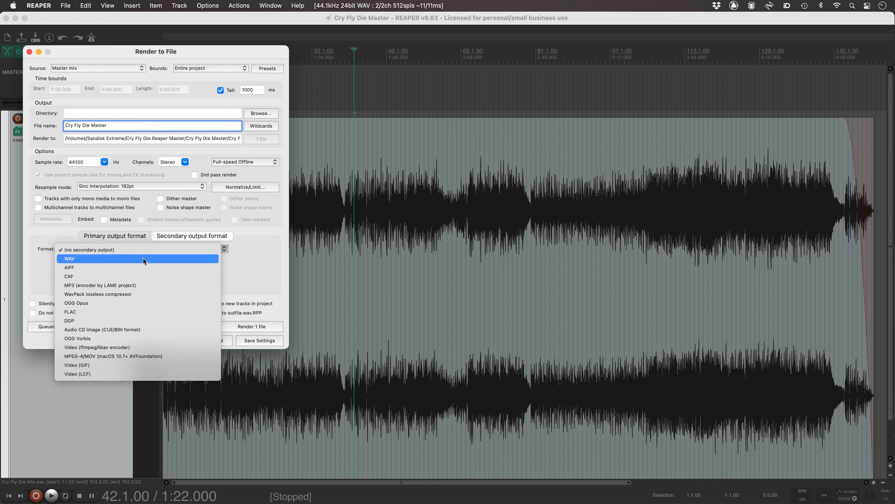
pyautogui.click(69, 258)
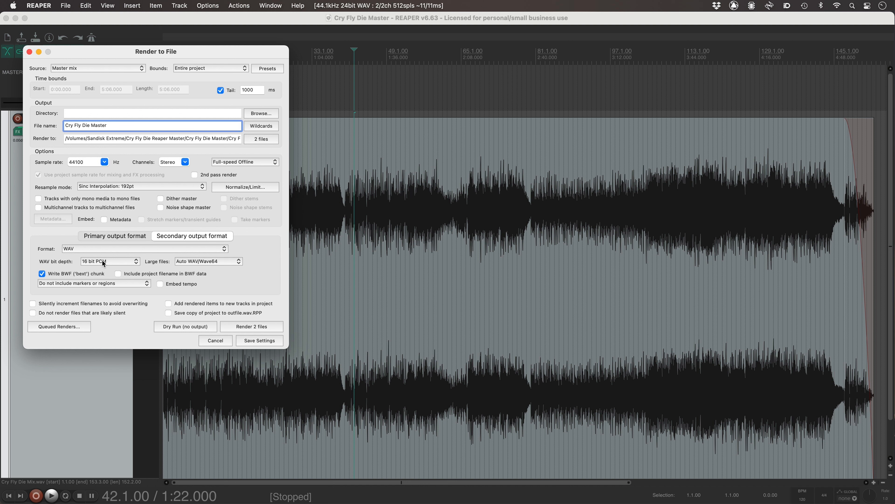
pyautogui.moveTo(259, 137)
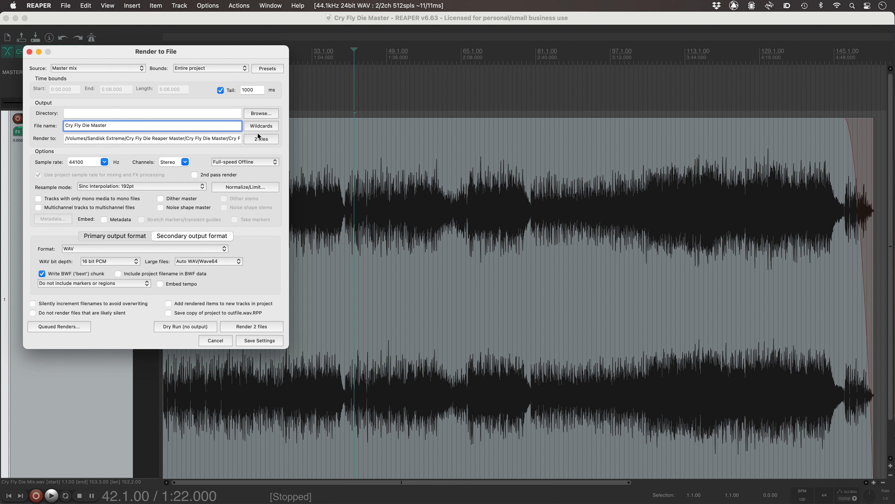
# Append the $bitdepth wildcard to the file name and render Cry Fly Die Master16.wav and Master24.wav.
pyautogui.click(261, 126)
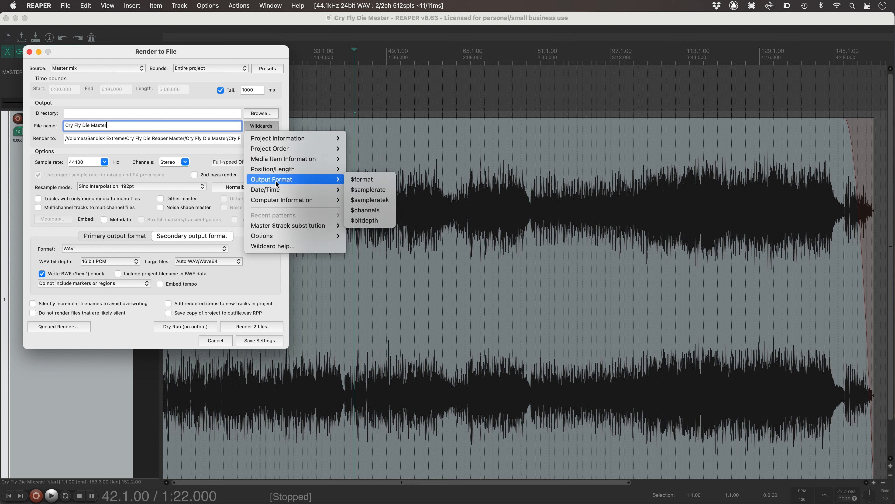
pyautogui.moveTo(370, 221)
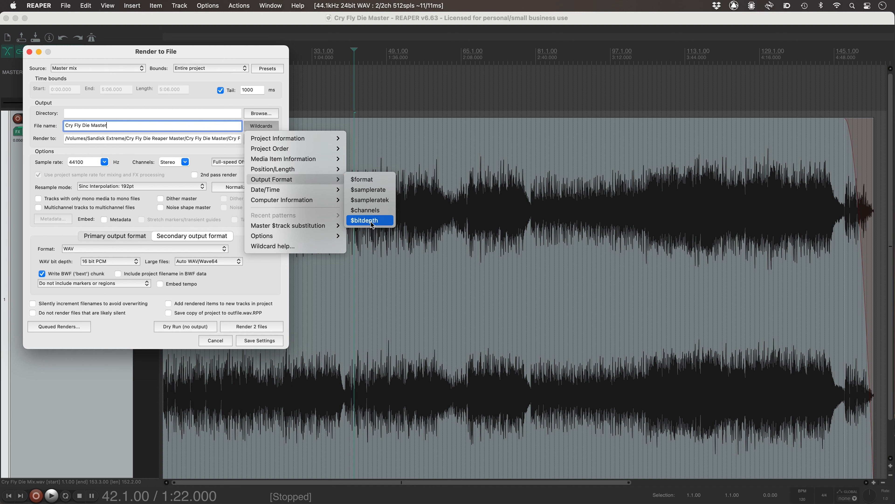
pyautogui.click(364, 220)
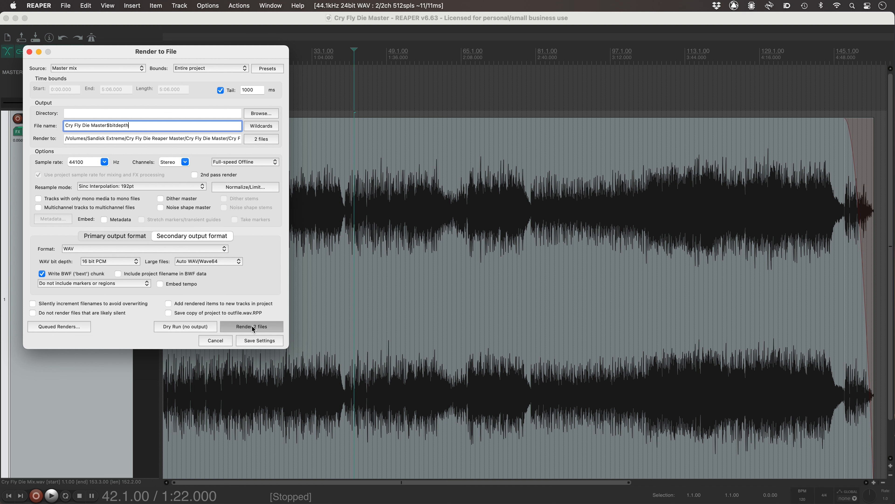
pyautogui.click(252, 326)
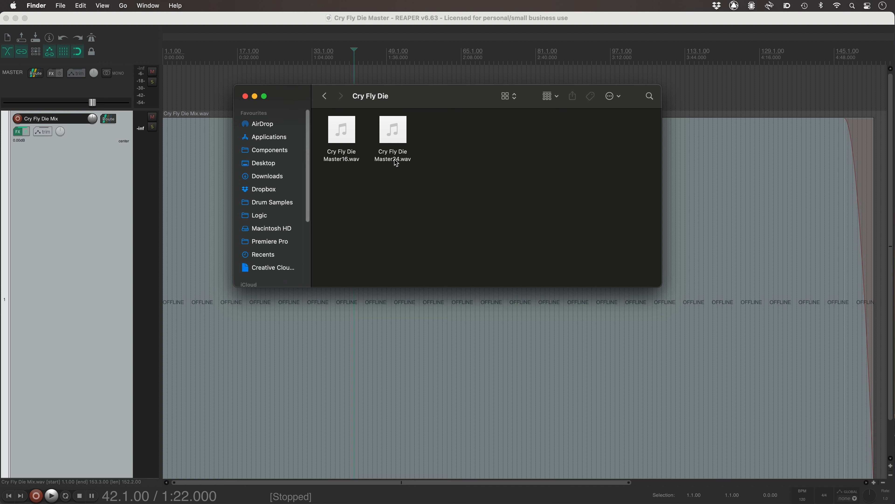
pyautogui.click(393, 129)
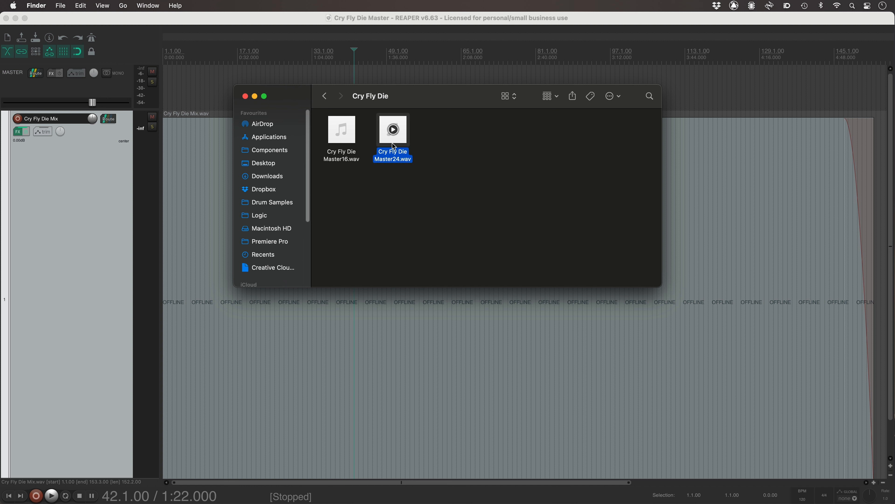